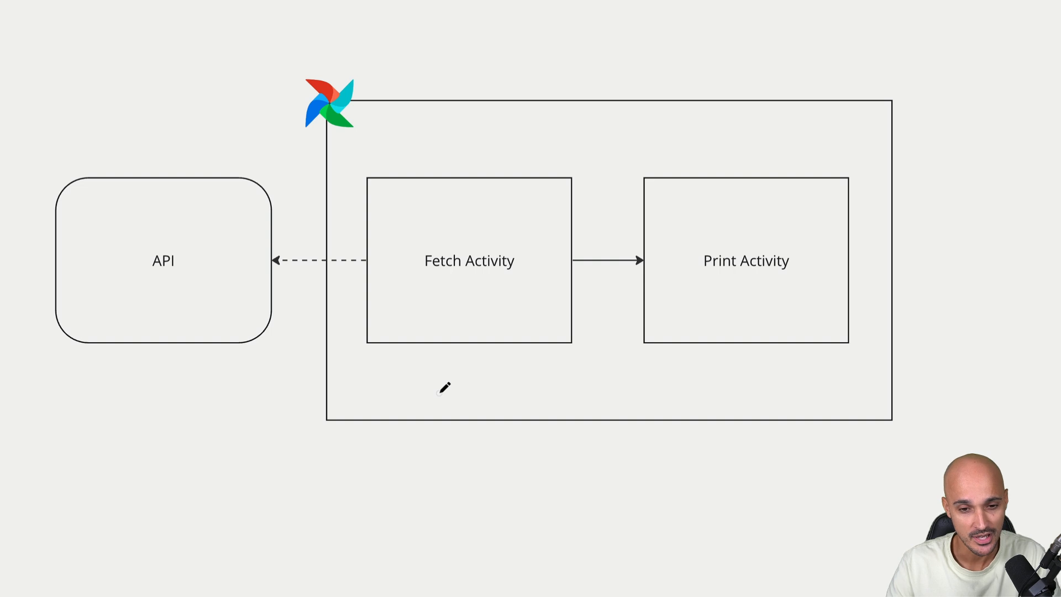
pyautogui.moveTo(480, 305)
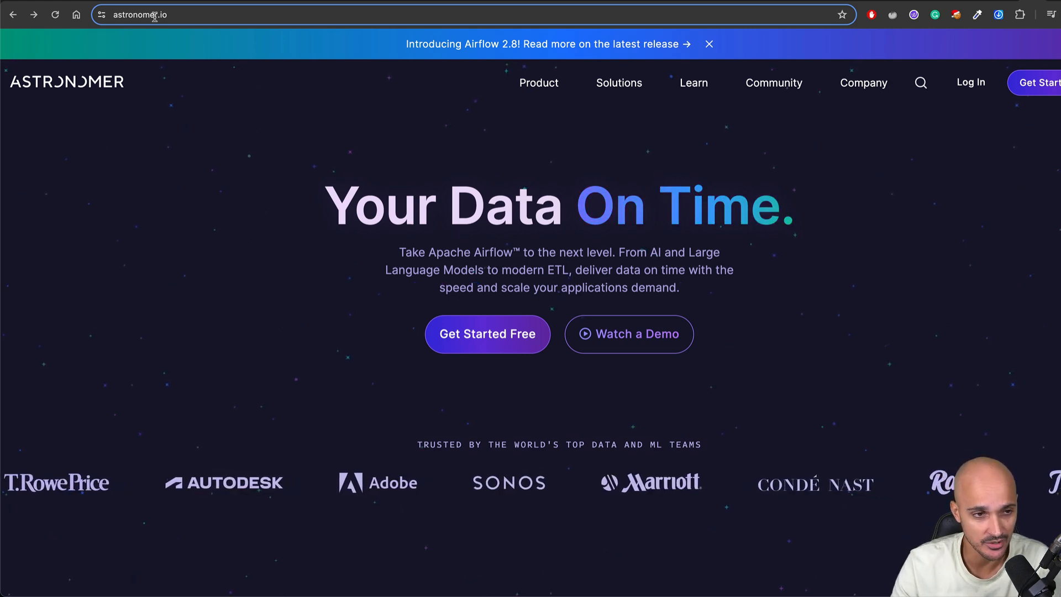
# Step: Start the 14-day free Astro trial and create an Astro account
pyautogui.click(486, 334)
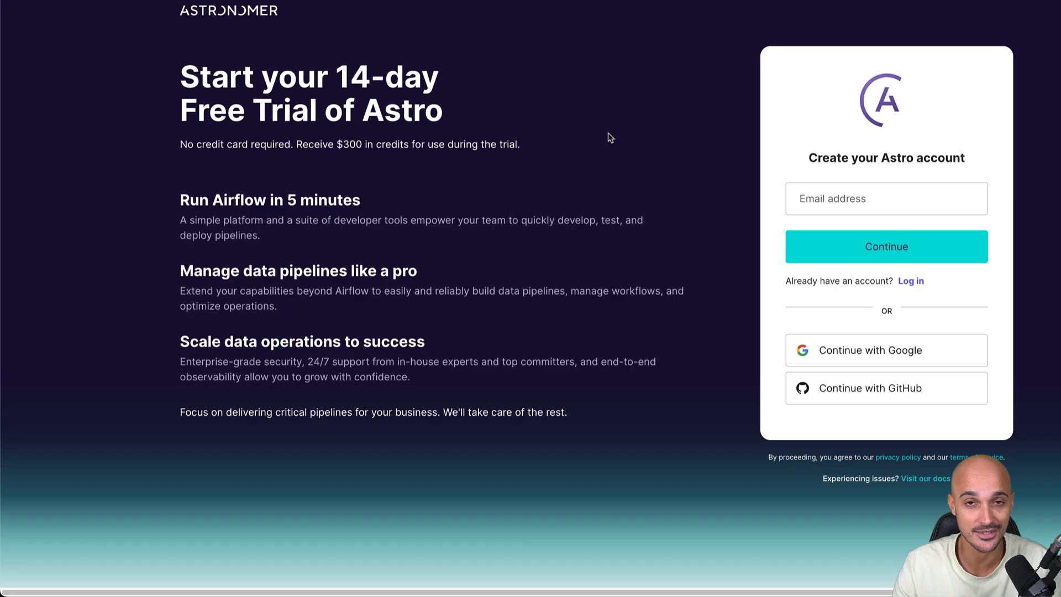
pyautogui.moveTo(423, 124)
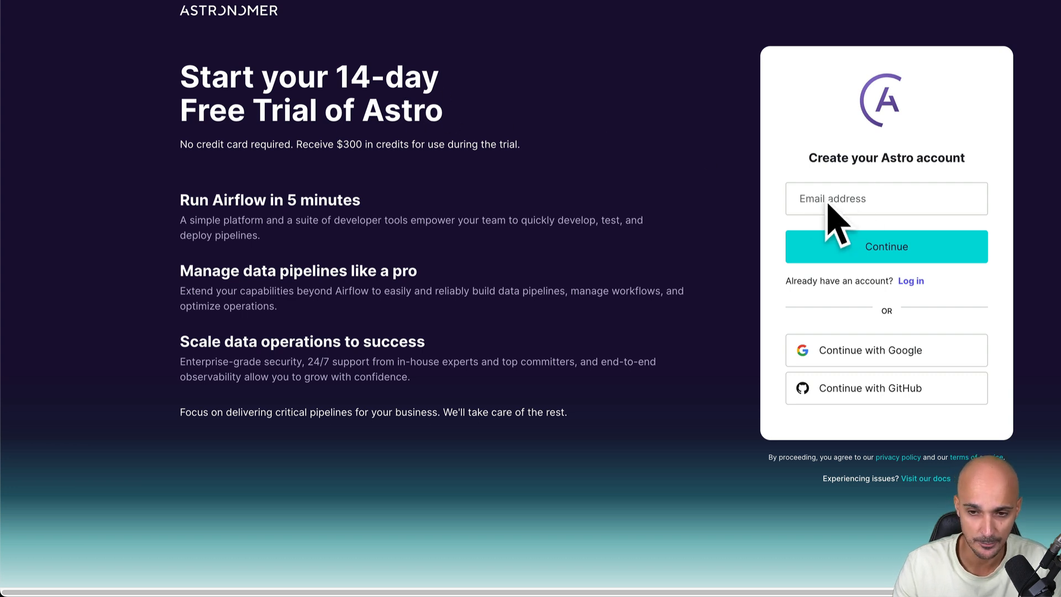
pyautogui.moveTo(712, 206)
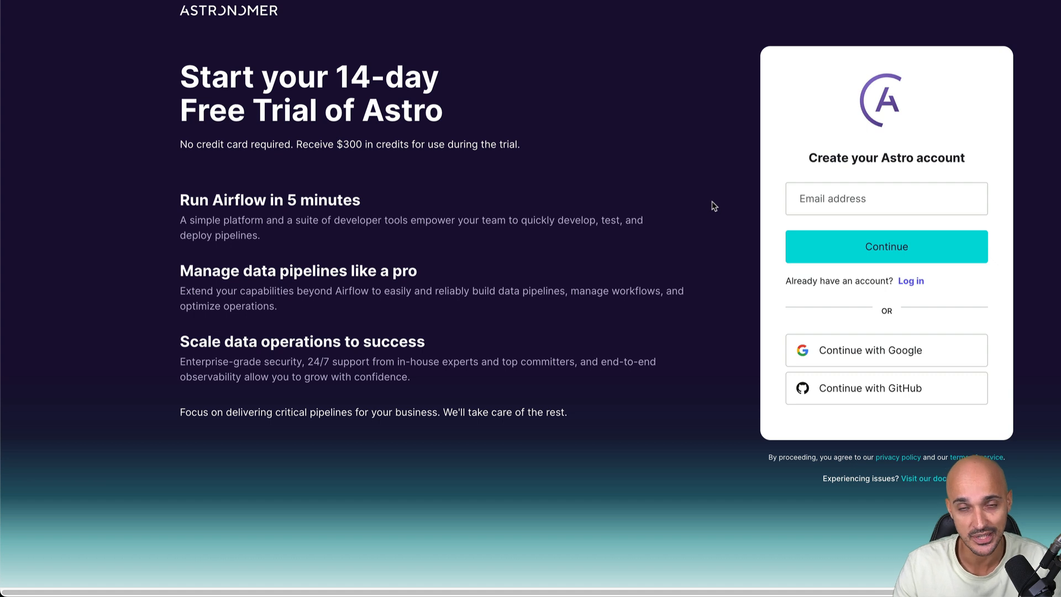
pyautogui.moveTo(716, 208)
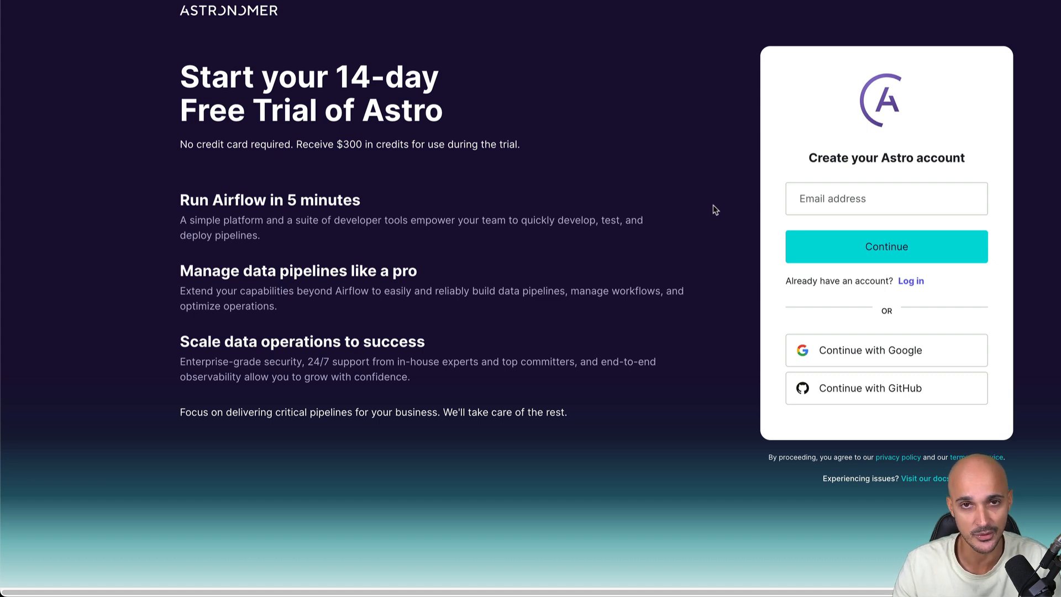
pyautogui.click(910, 280)
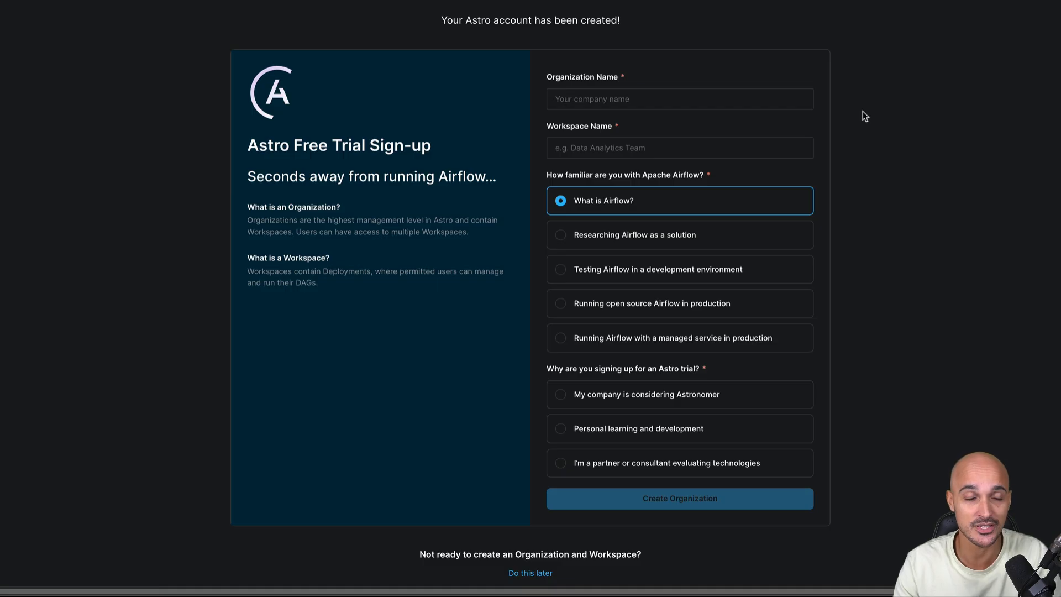
# Step: Create organization 'Youtube' with workspace 'Data engineer', choosing managed service and personal learning
pyautogui.click(678, 99)
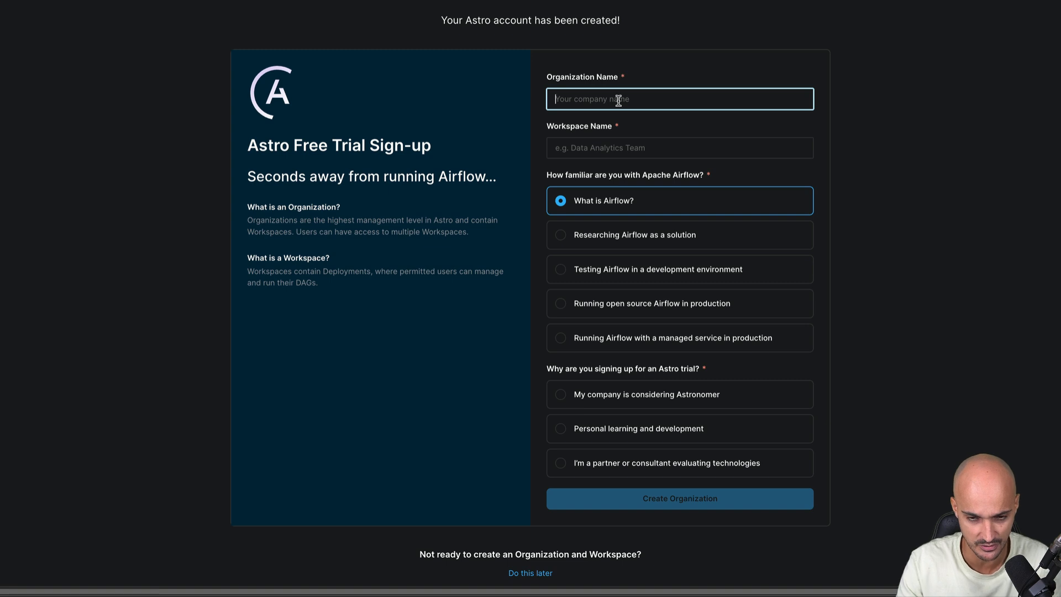
pyautogui.write('Youtube')
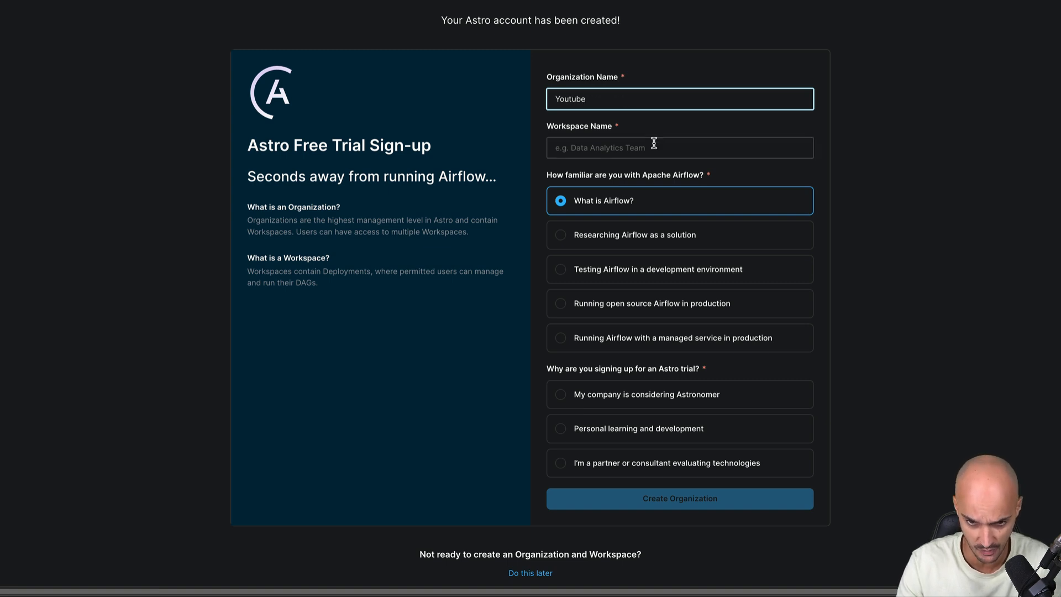
pyautogui.write('Data engin')
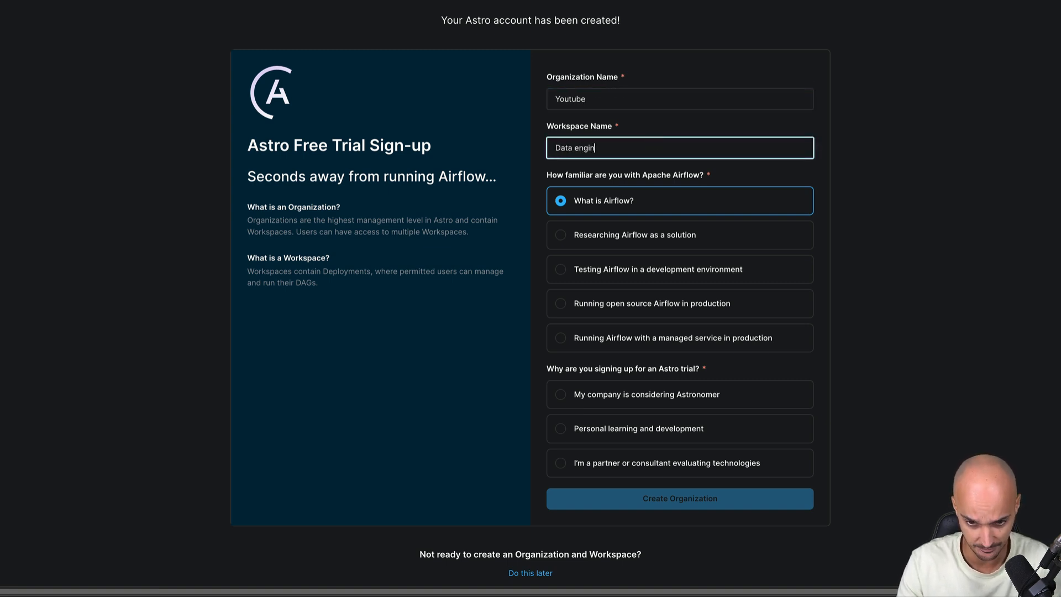
pyautogui.write('eer')
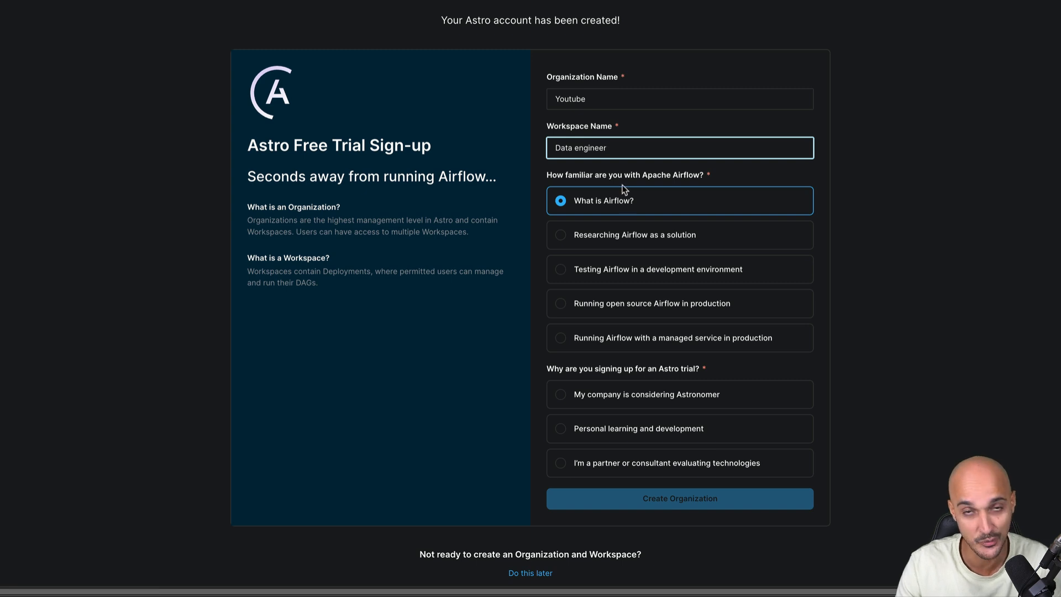
pyautogui.moveTo(616, 341)
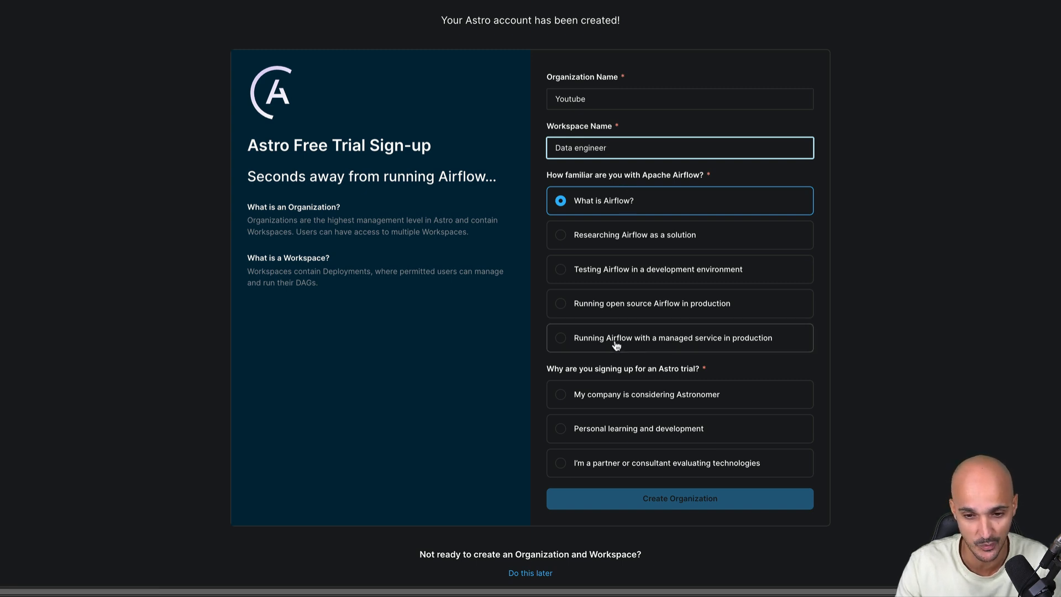
pyautogui.click(560, 338)
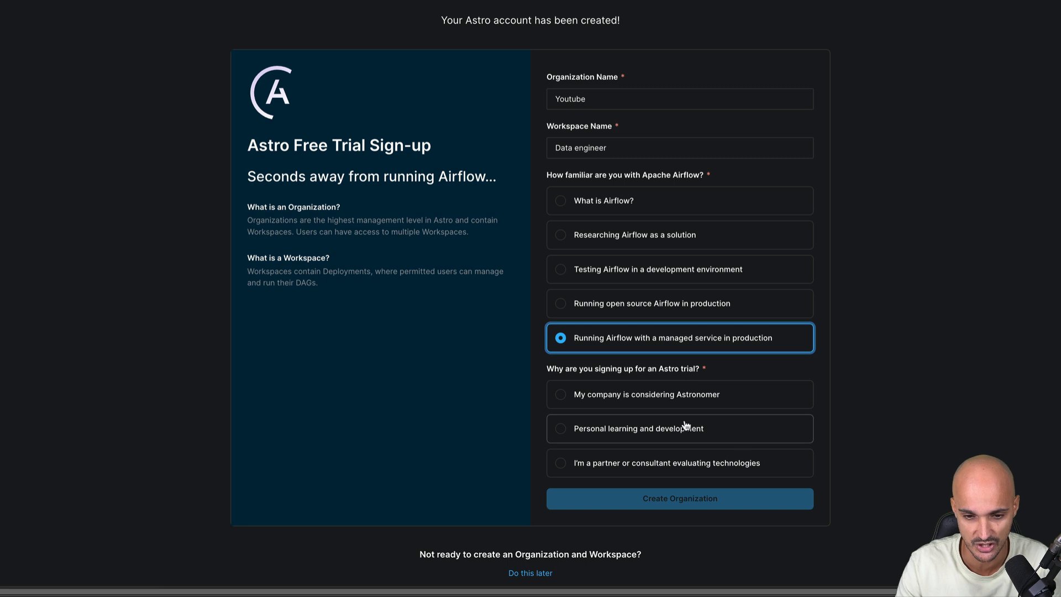
pyautogui.moveTo(681, 385)
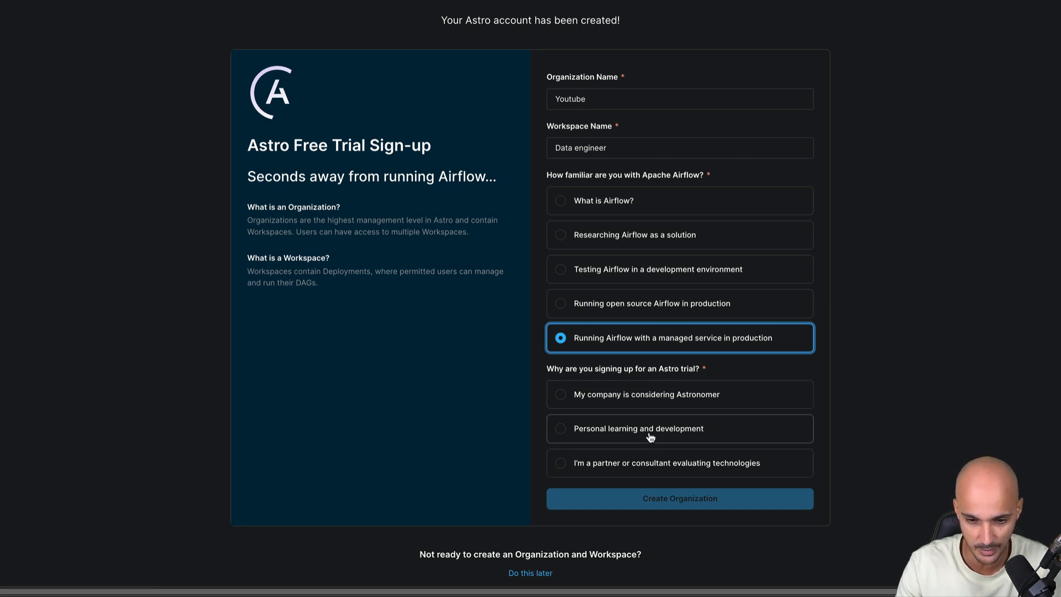
pyautogui.click(560, 428)
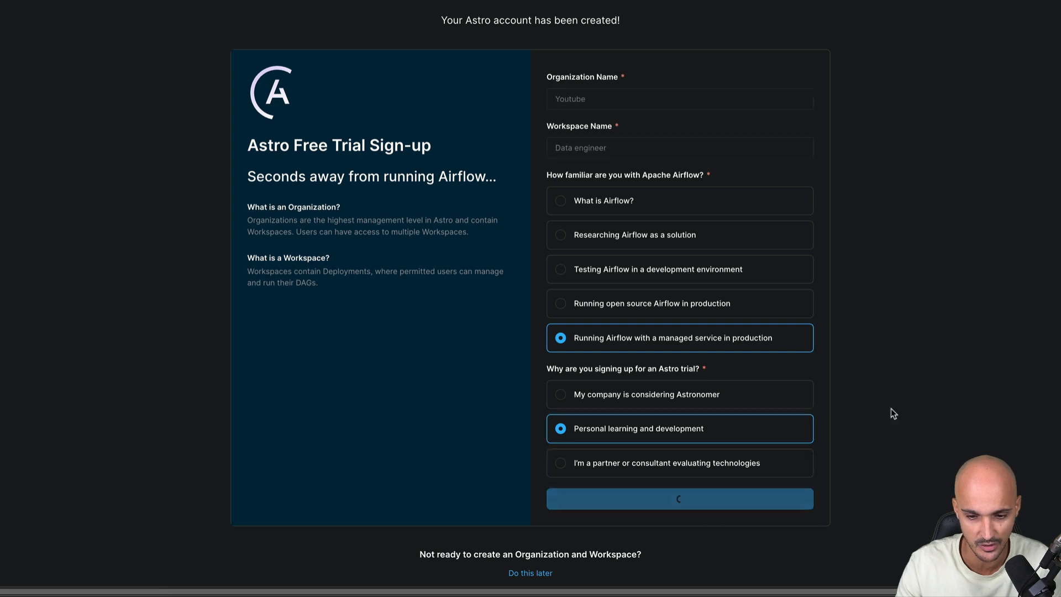
pyautogui.click(678, 498)
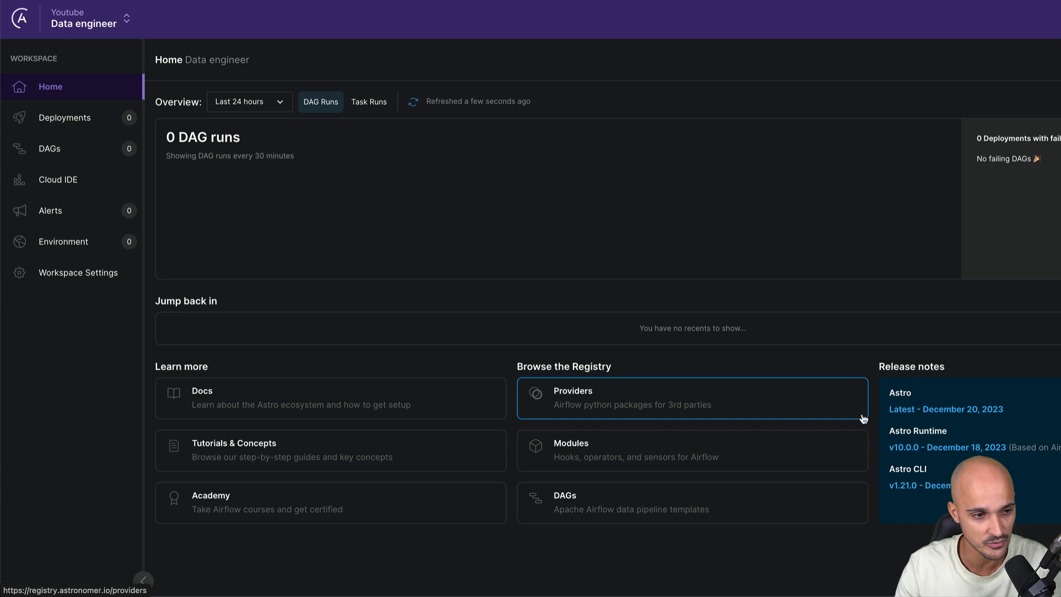
# Step: View the empty Cloud IDE projects list and begin a new project
pyautogui.click(58, 179)
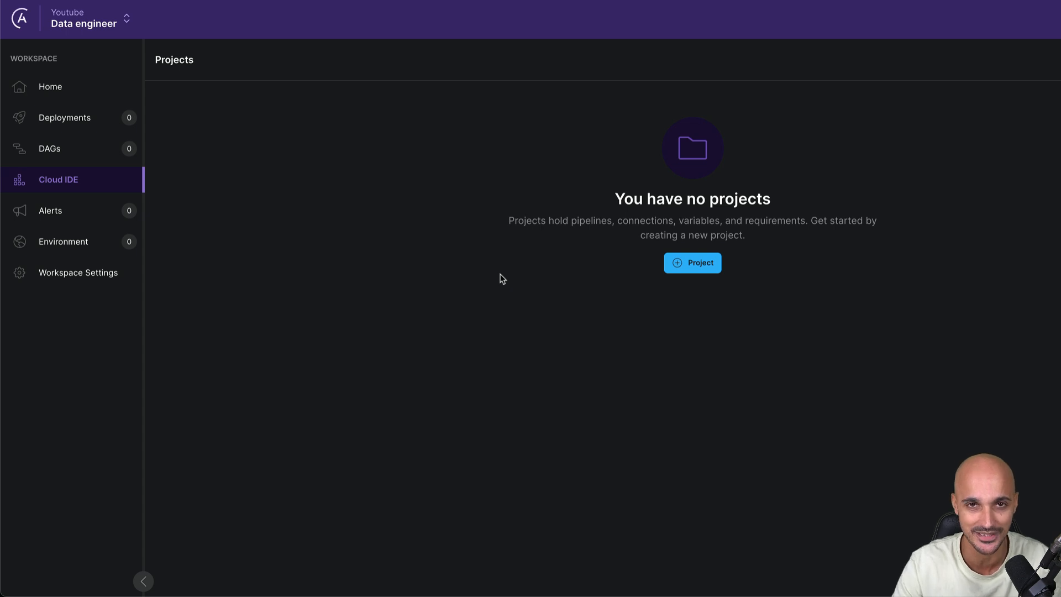
pyautogui.moveTo(790, 281)
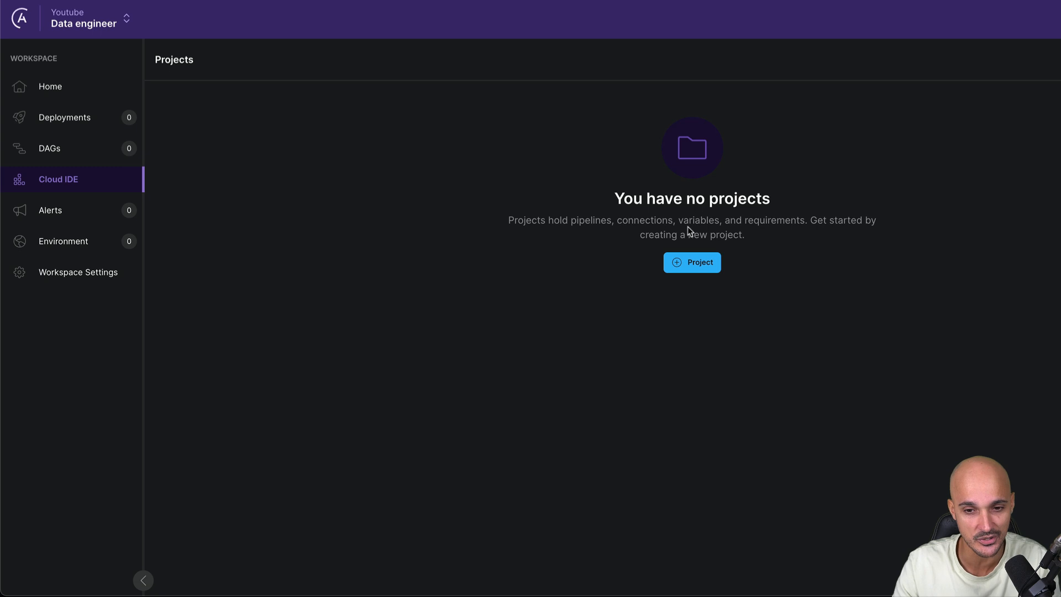
pyautogui.moveTo(779, 233)
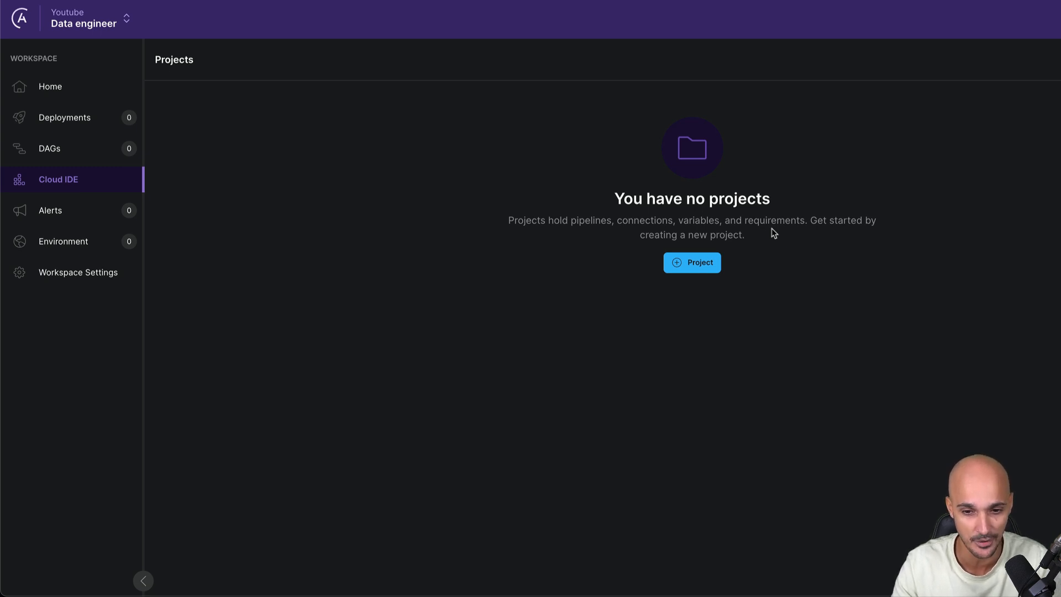
pyautogui.click(691, 262)
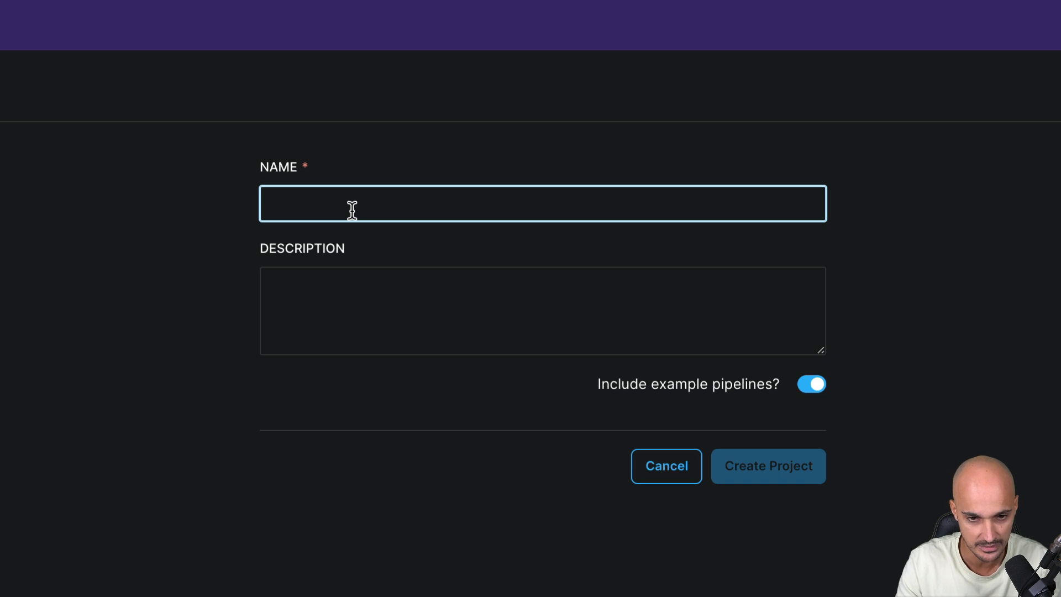
# Step: Create project 'Youtube' described as fetching activities from an API, without example pipelines
pyautogui.write('Youtube')
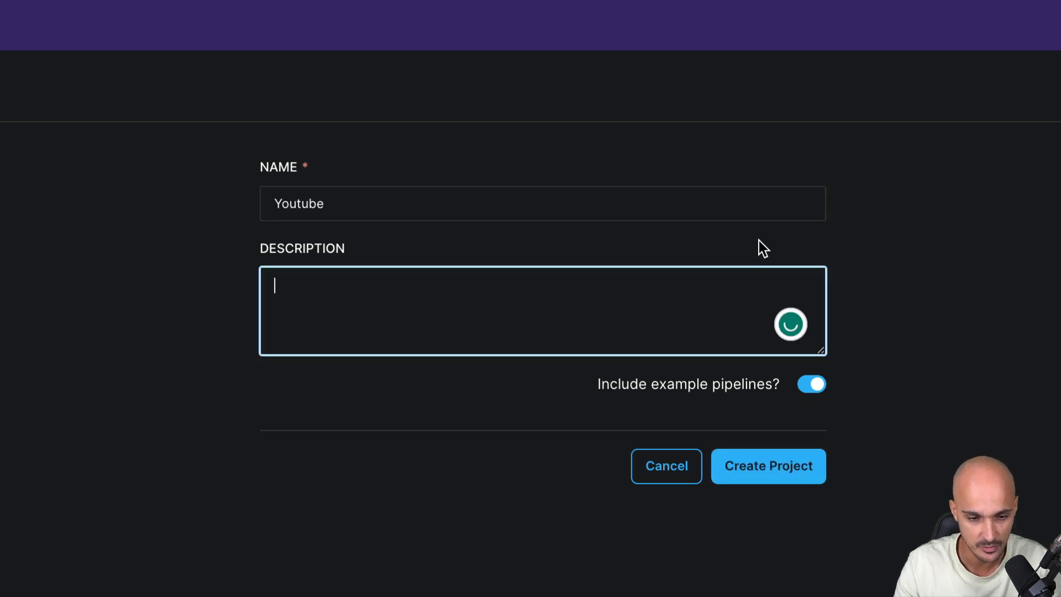
pyautogui.write('Data pipelines t')
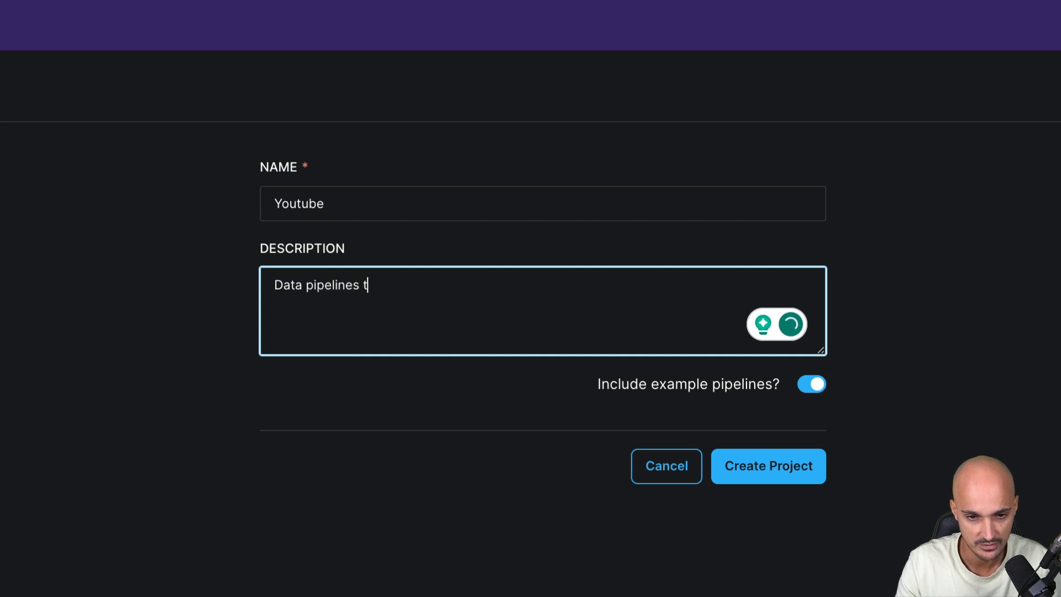
pyautogui.write('o fetch activit')
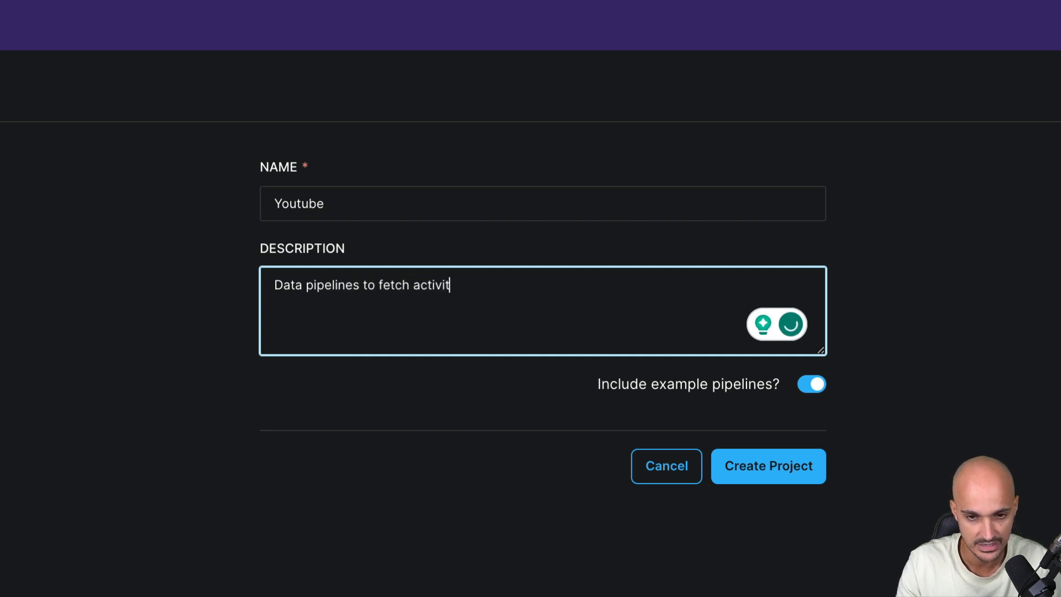
pyautogui.write('ies from')
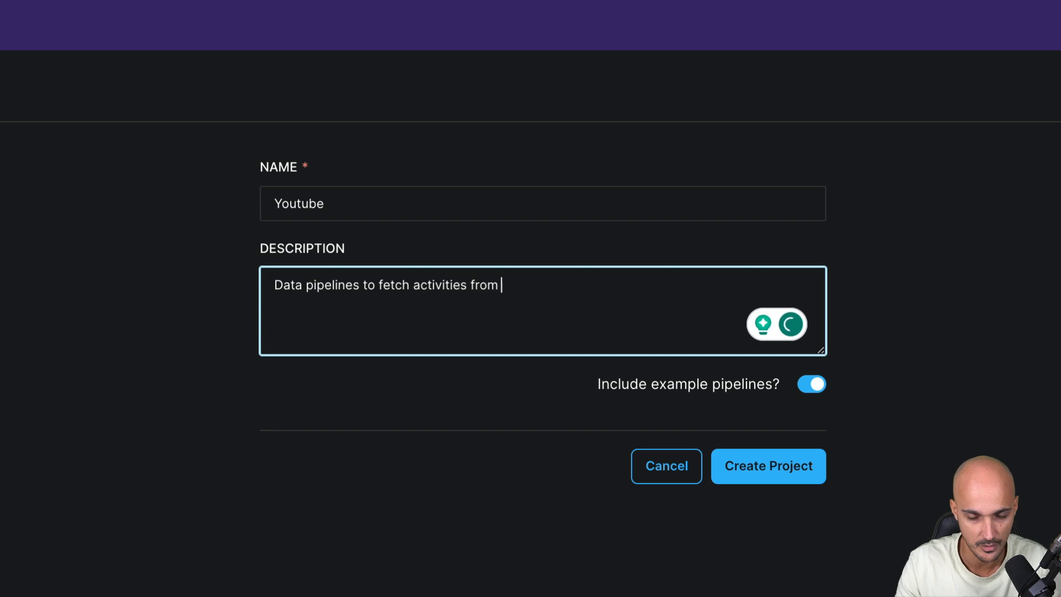
pyautogui.write('an API')
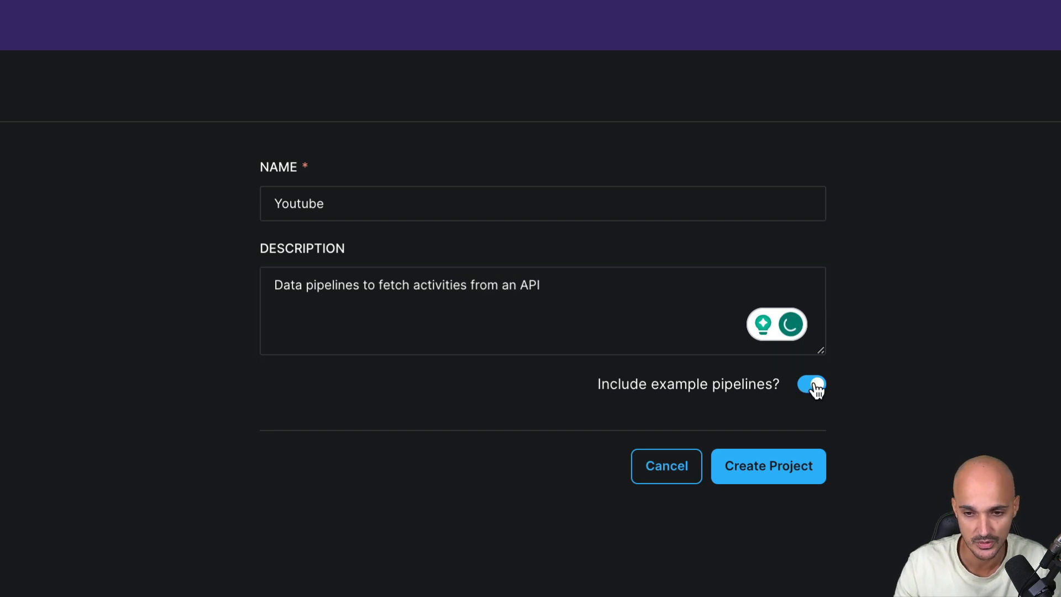
pyautogui.click(811, 383)
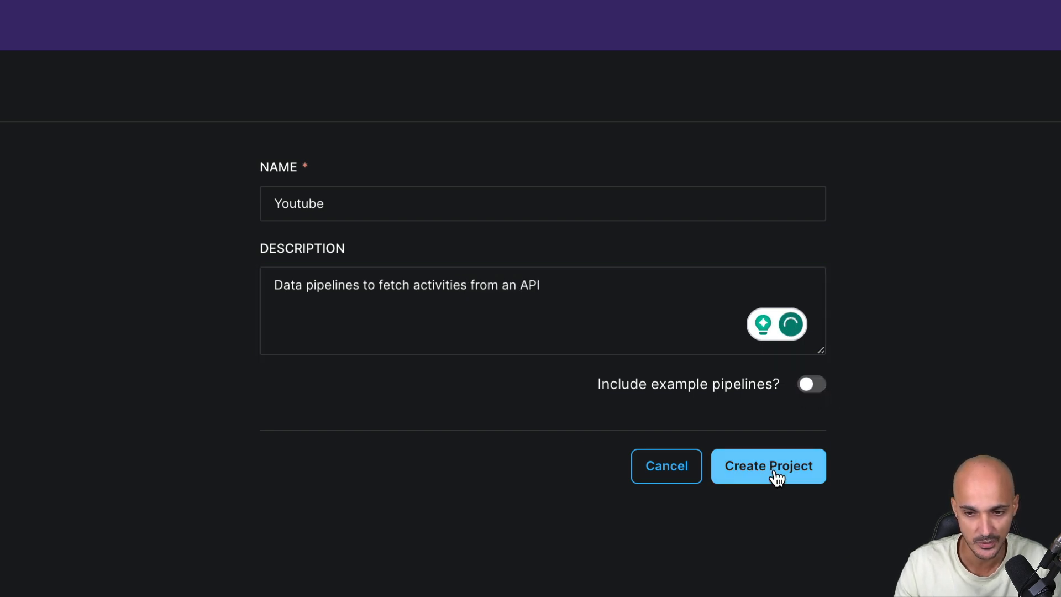
pyautogui.click(768, 465)
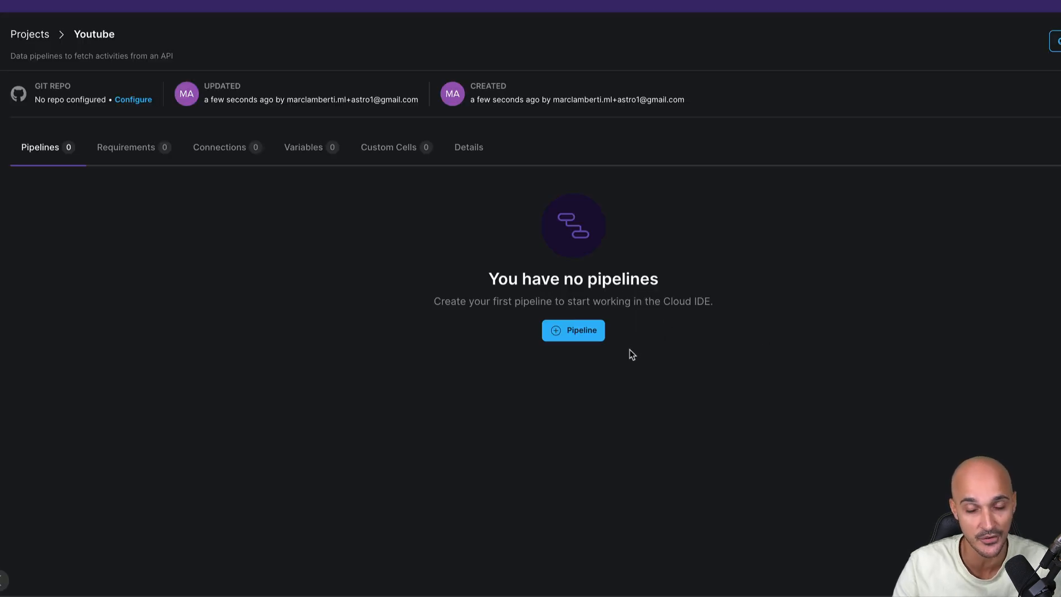
# Step: Create pipeline 'api_activity' described as 'fetch an activity from the bored API'
pyautogui.click(572, 330)
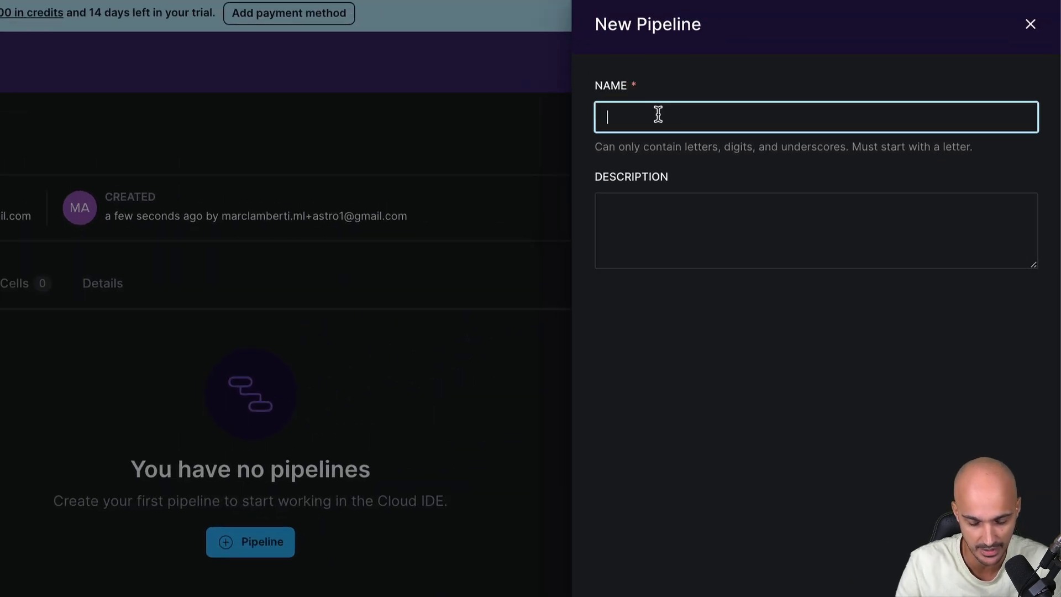
pyautogui.write('api_activity')
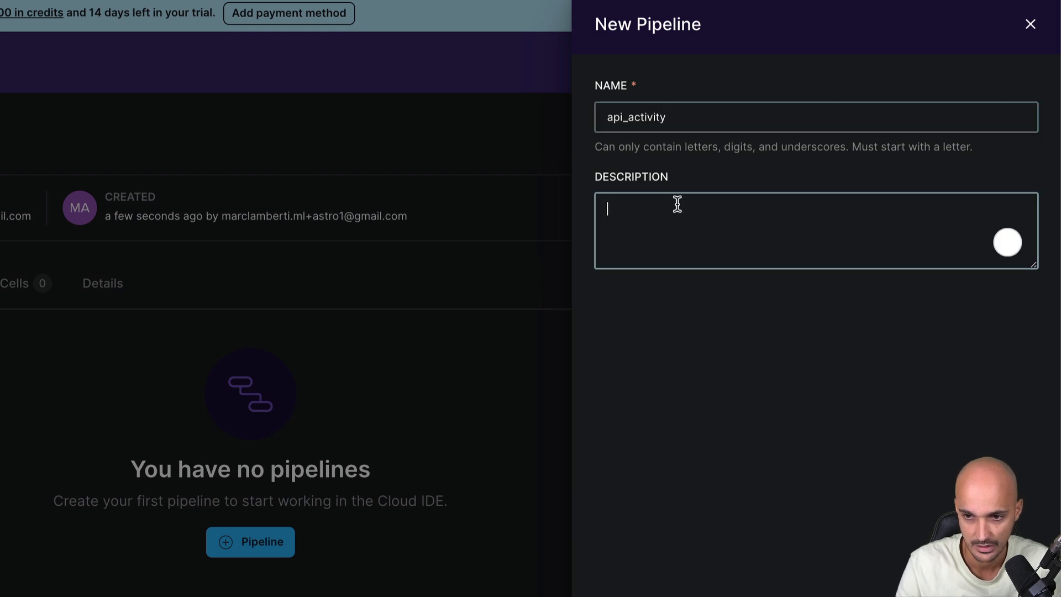
pyautogui.write('fetch an')
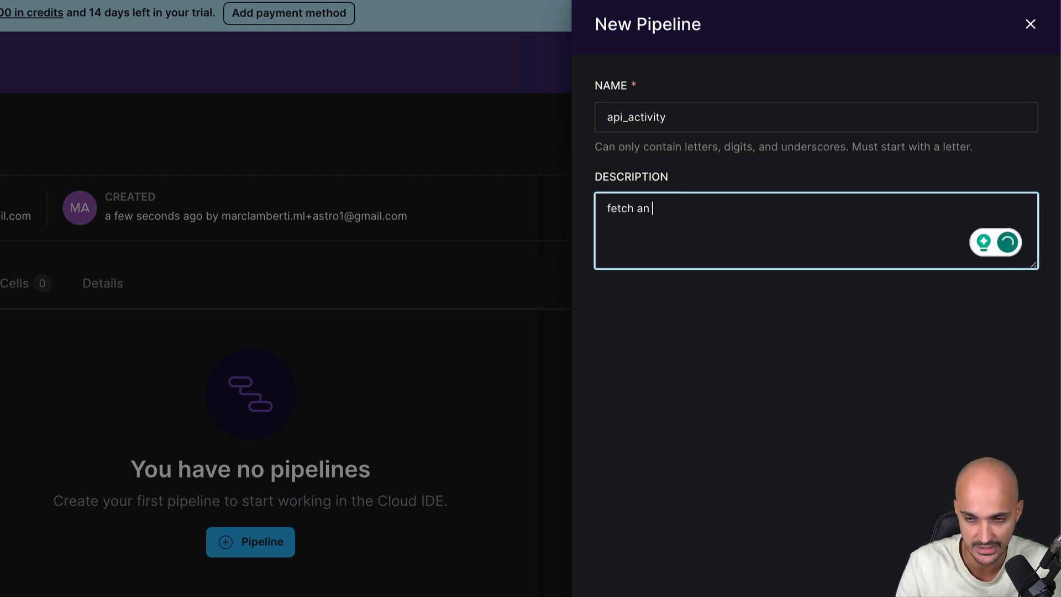
pyautogui.write('activity')
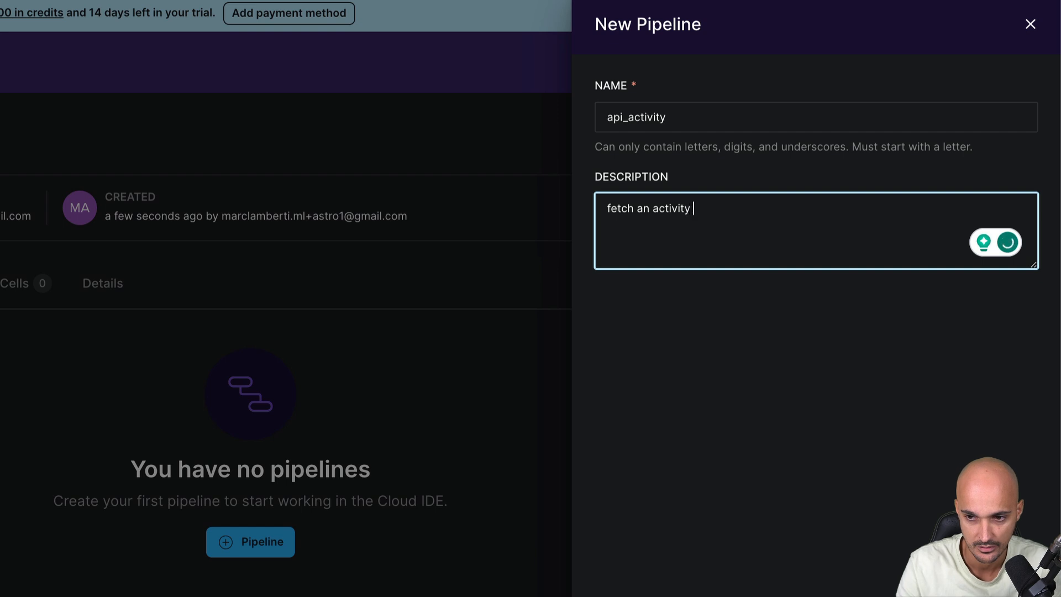
pyautogui.write('from the bored')
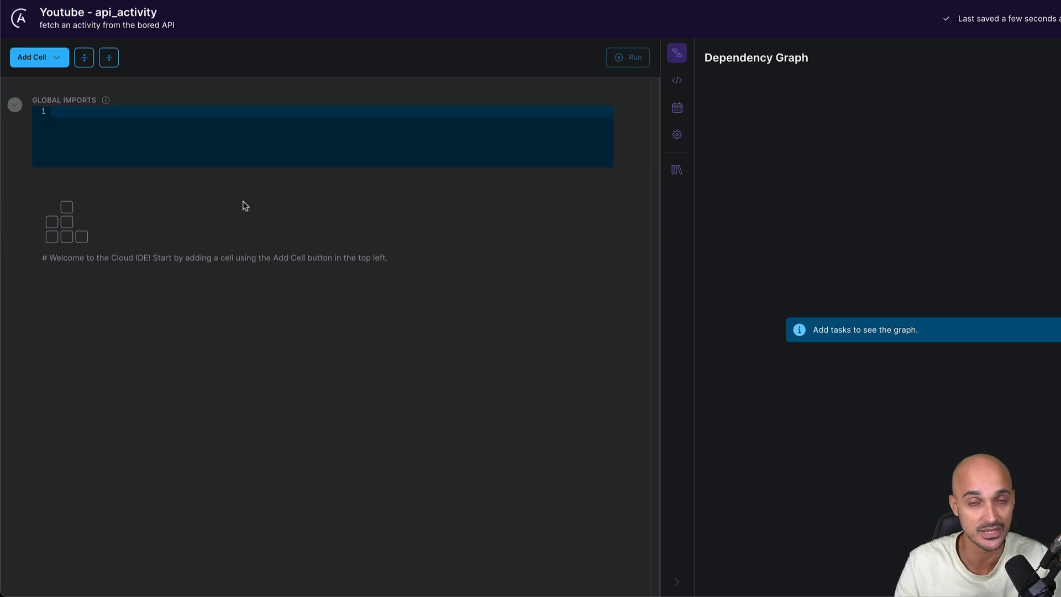
pyautogui.moveTo(958, 255)
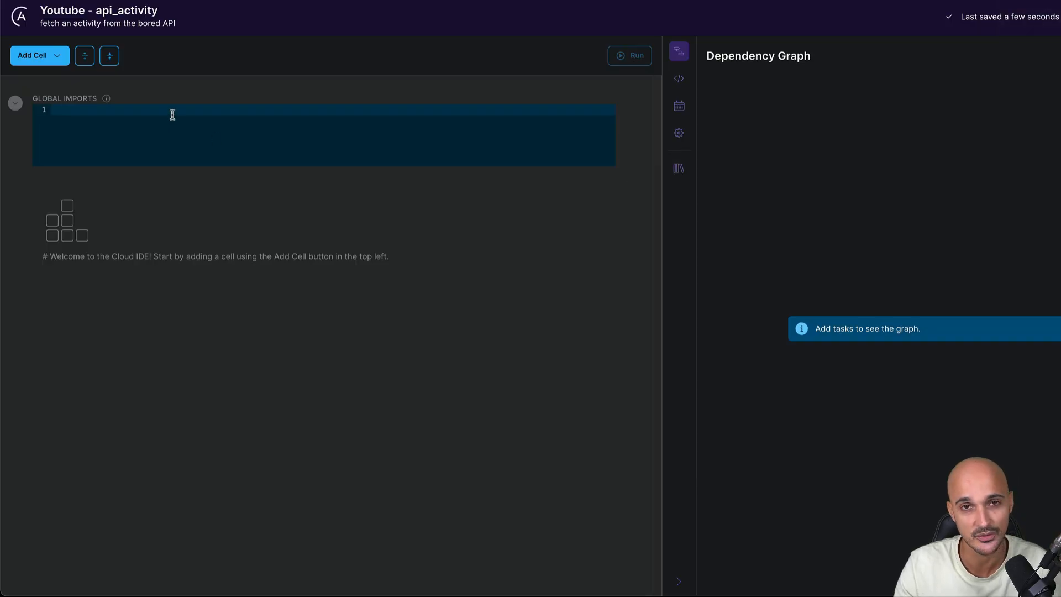
# Step: Show the Add Cell list of Python, SQL, Markdown and operator cell types
pyautogui.click(32, 55)
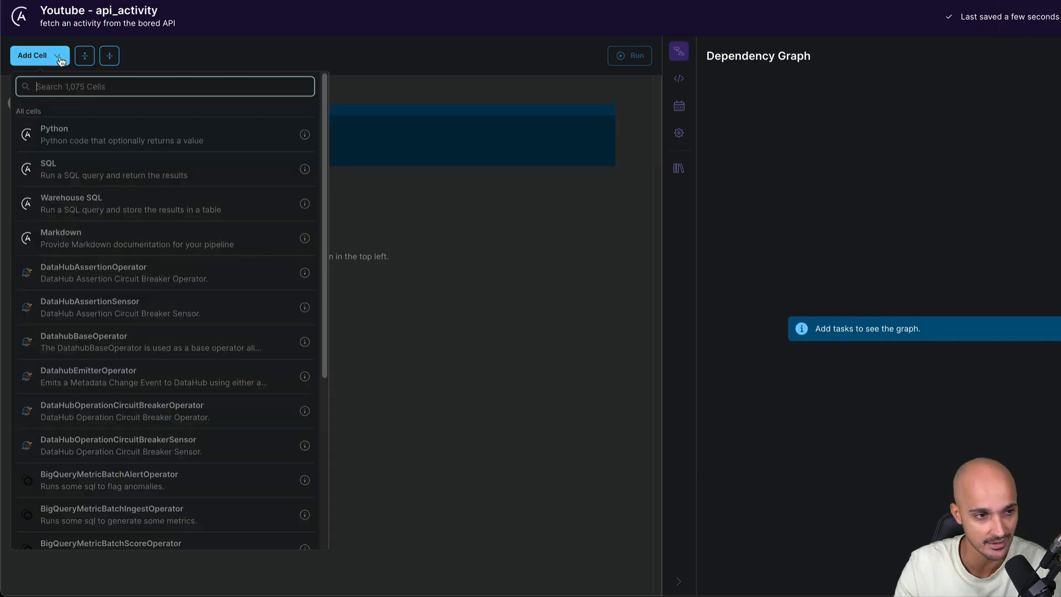
pyautogui.moveTo(132, 280)
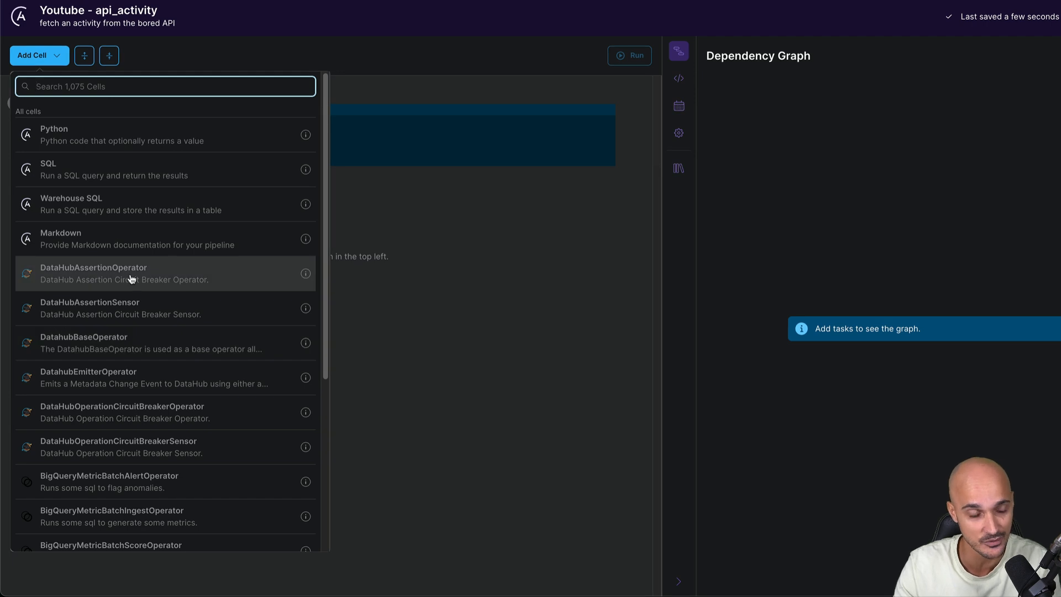
pyautogui.moveTo(78, 135)
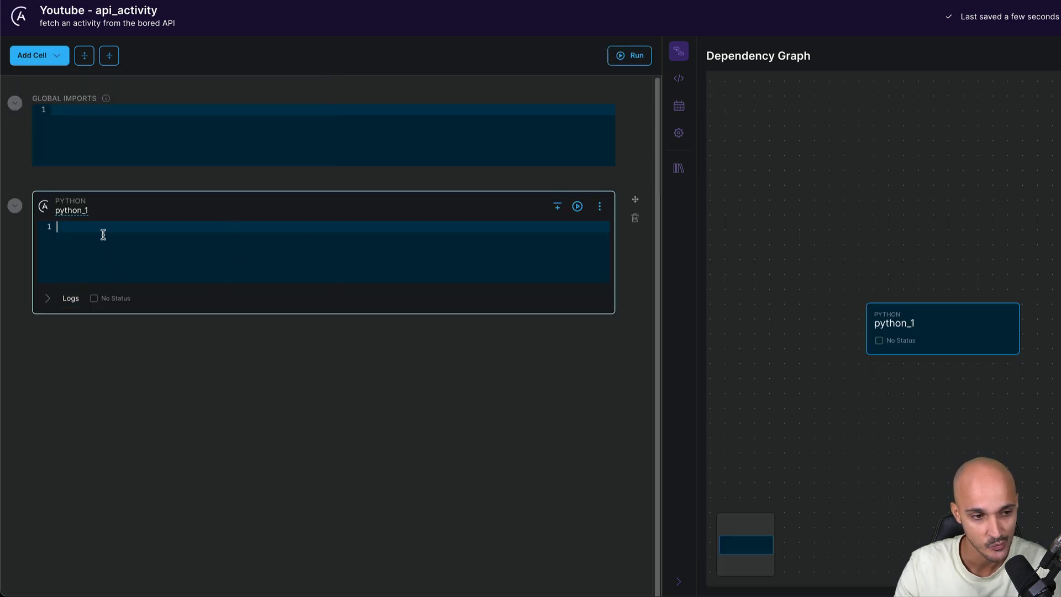
# Step: Replace the python_1 placeholder with r = requests.get(API) and return r.json()
pyautogui.write('# python code')
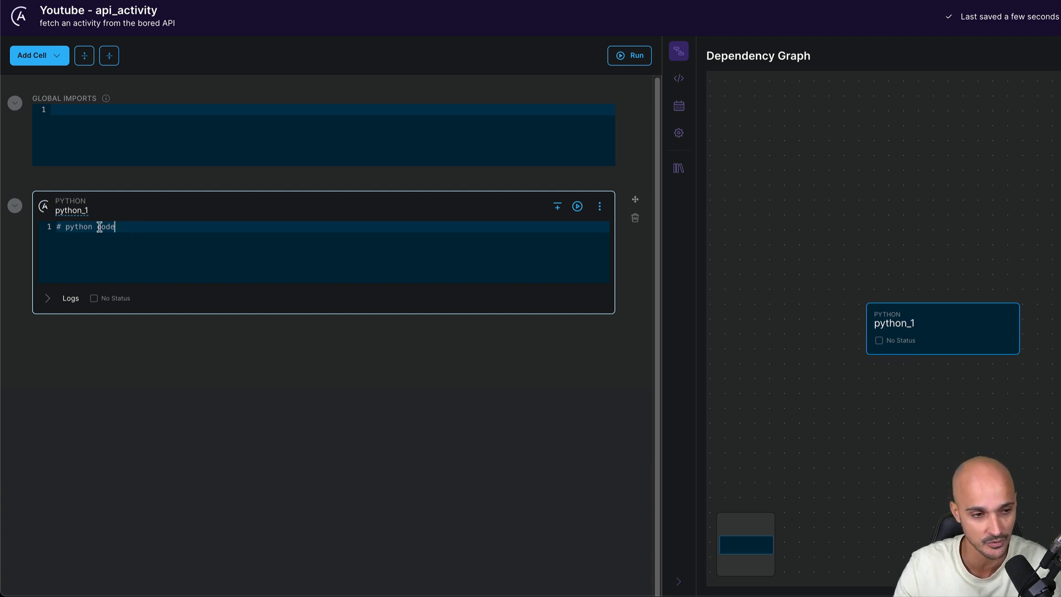
pyautogui.press('ctrl+a')
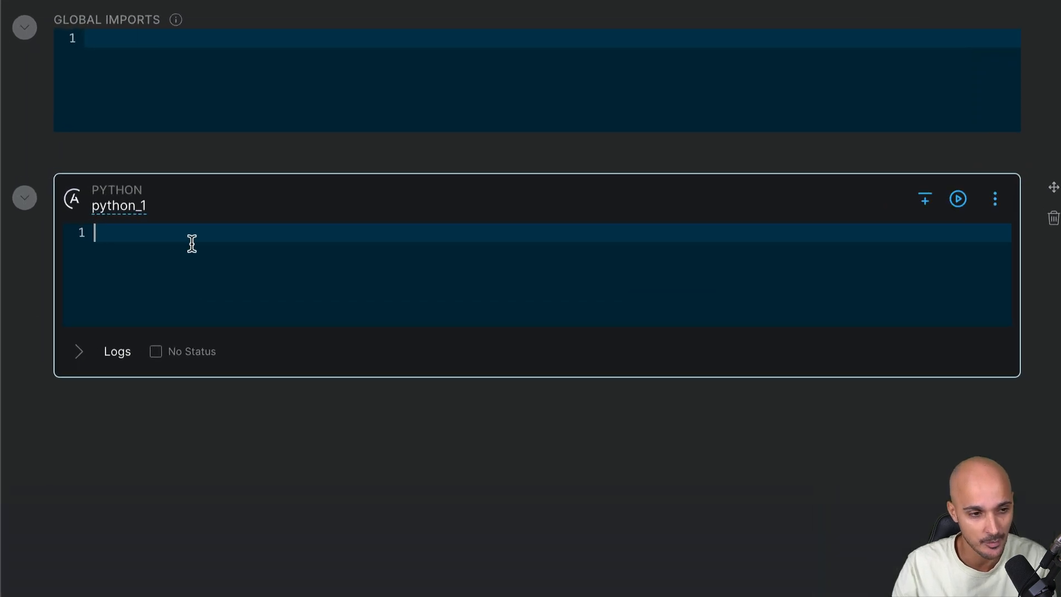
pyautogui.write('r =')
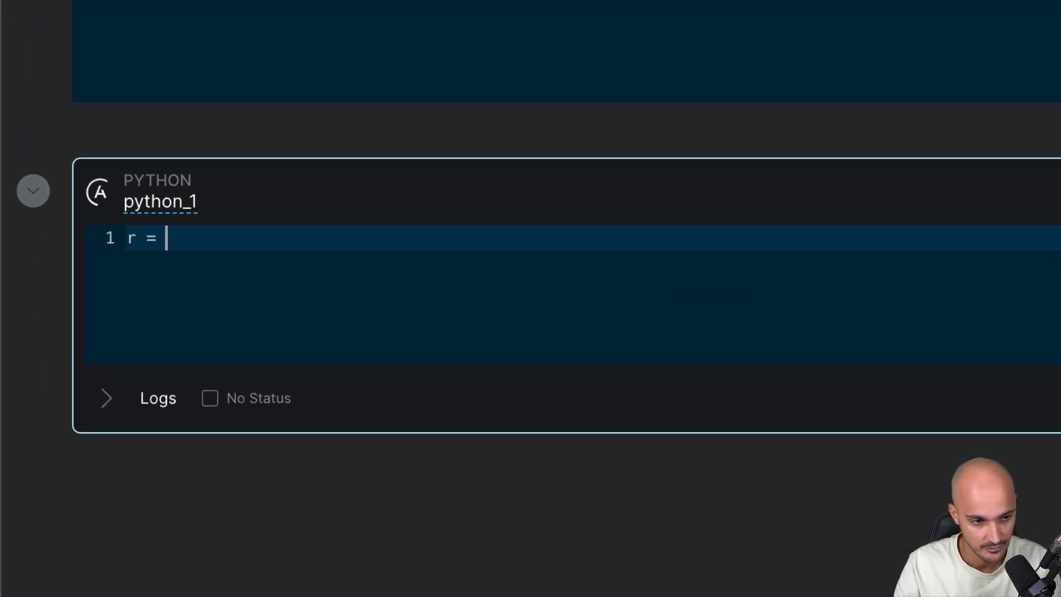
pyautogui.write('re')
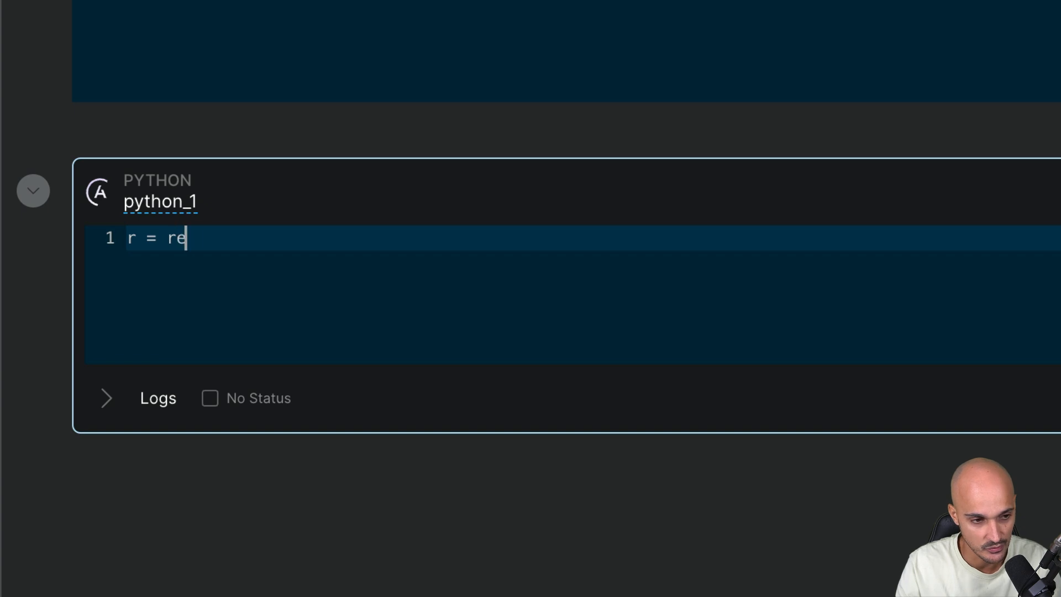
pyautogui.write('quests.')
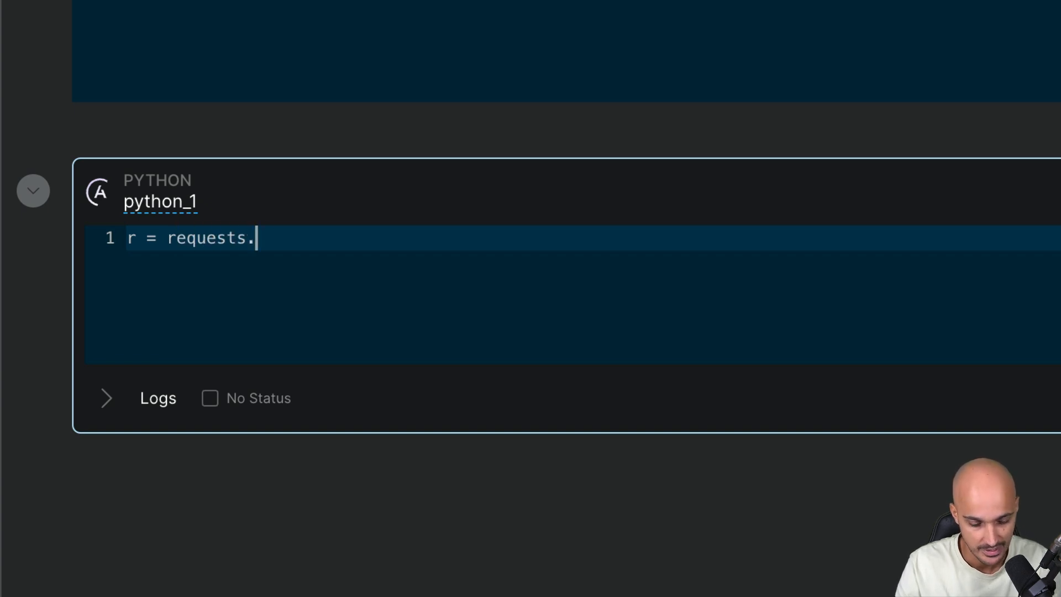
pyautogui.write('get(API')
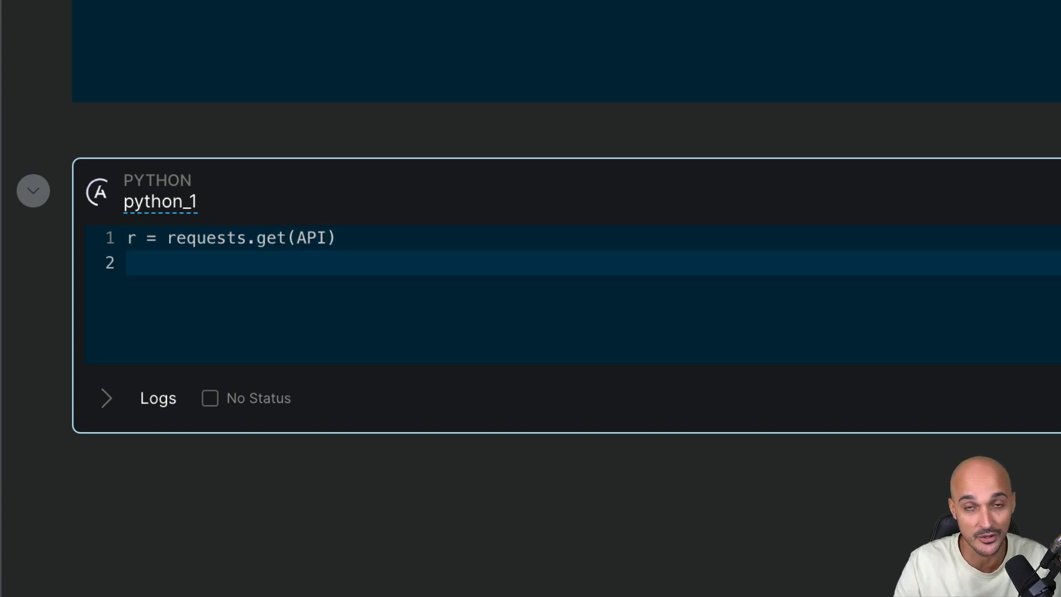
pyautogui.write('return')
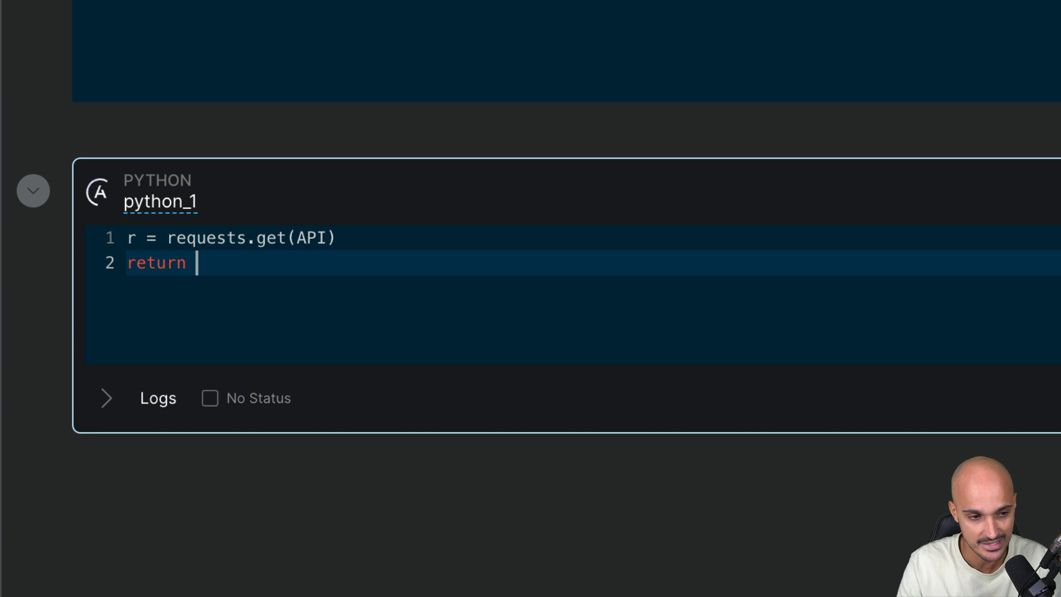
pyautogui.write('r')
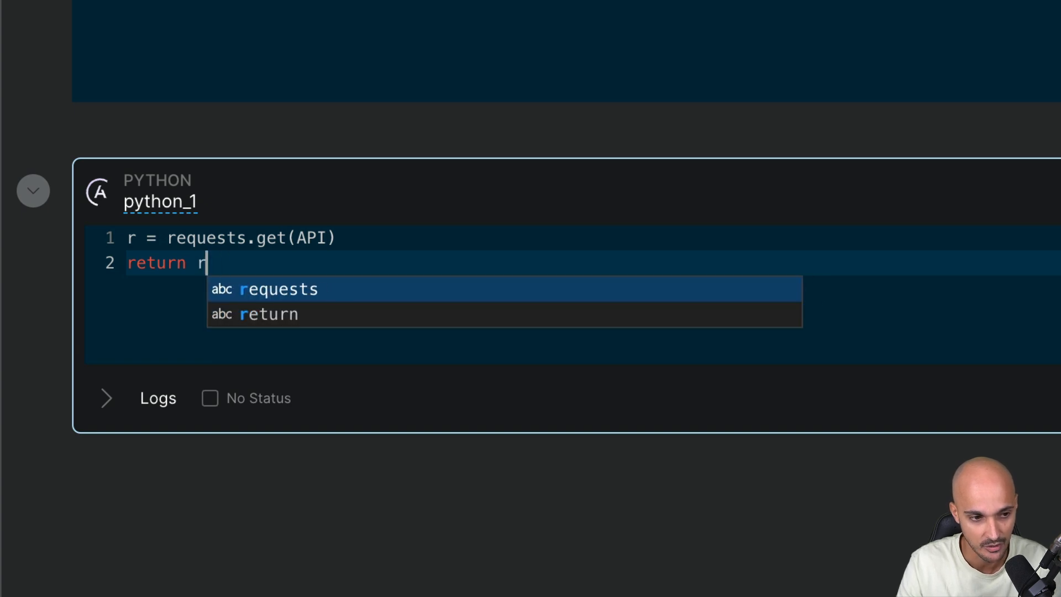
pyautogui.write('.json()')
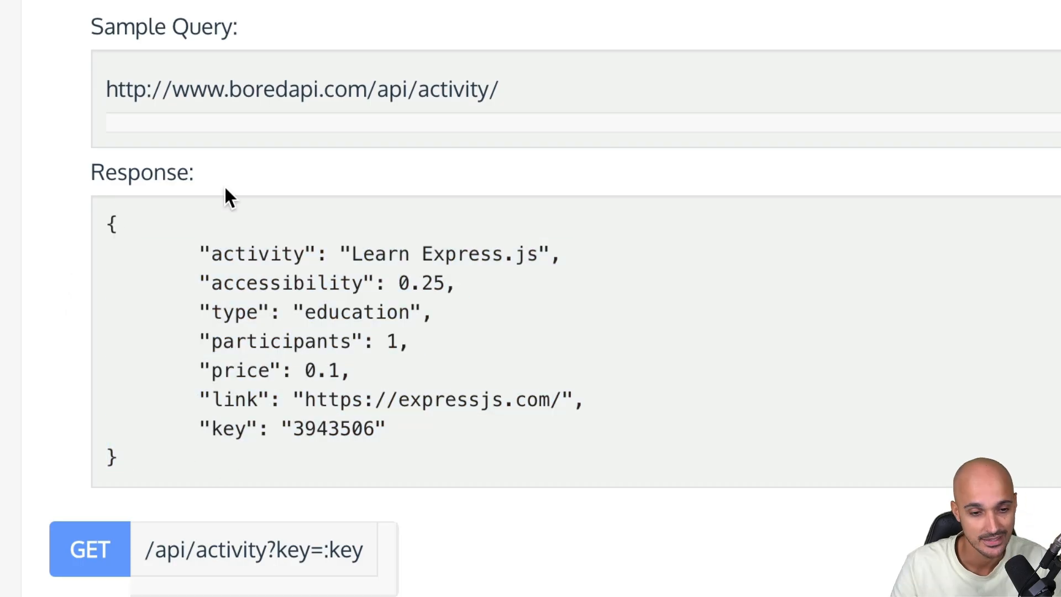
pyautogui.moveTo(243, 190)
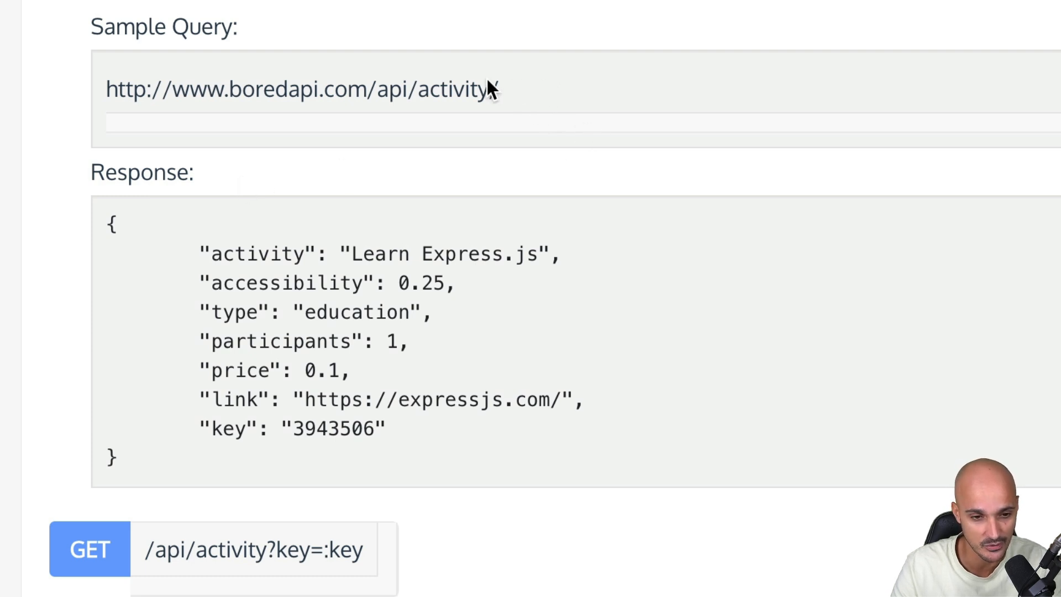
# Step: Copy the Sample Query URL from the Bored API docs
pyautogui.doubleClick(301, 88)
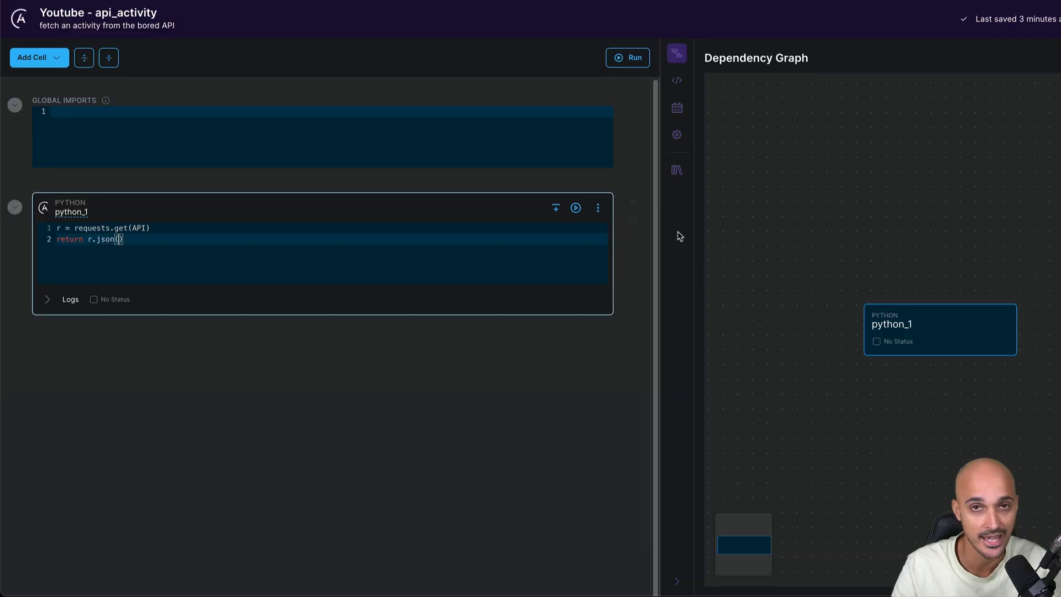
pyautogui.moveTo(675, 170)
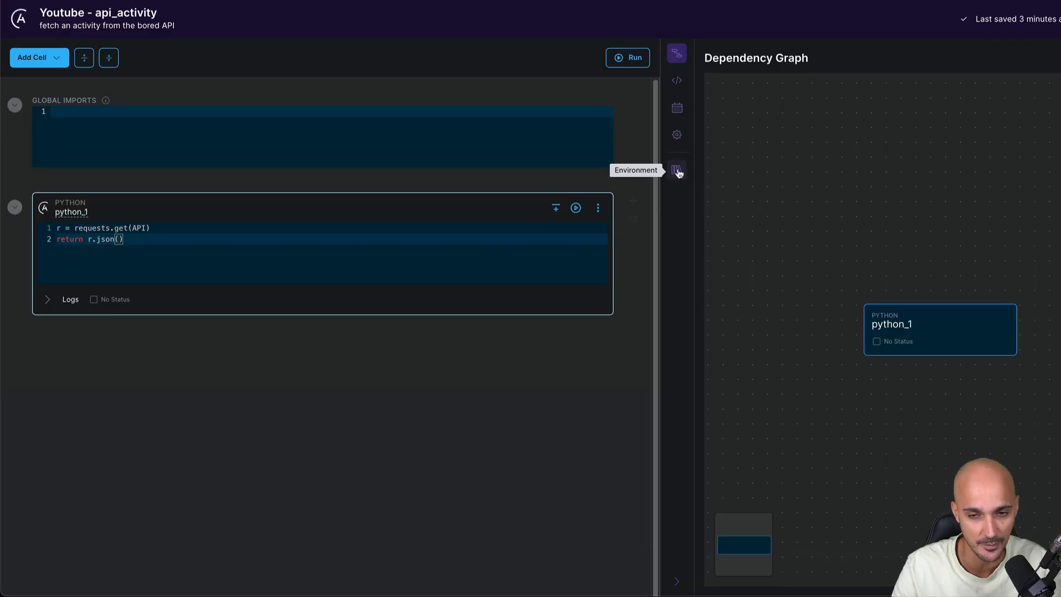
pyautogui.click(676, 169)
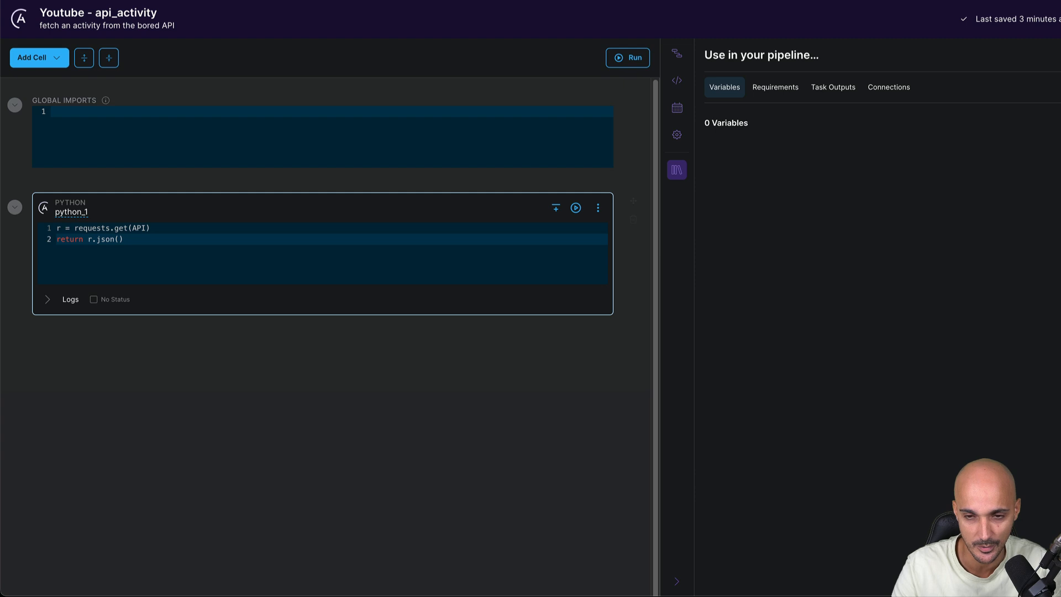
pyautogui.click(1015, 122)
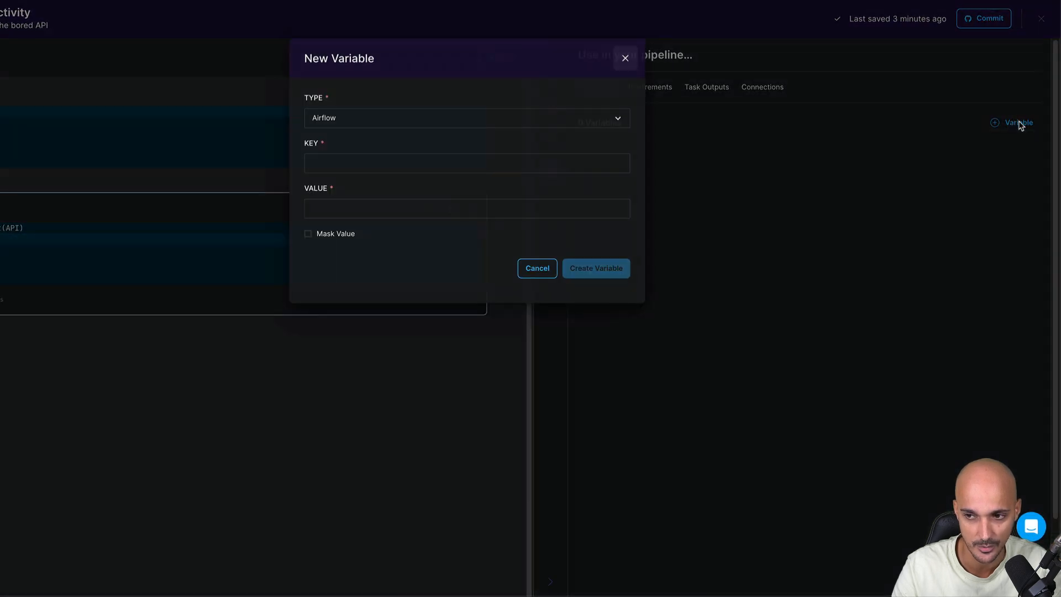
pyautogui.click(466, 163)
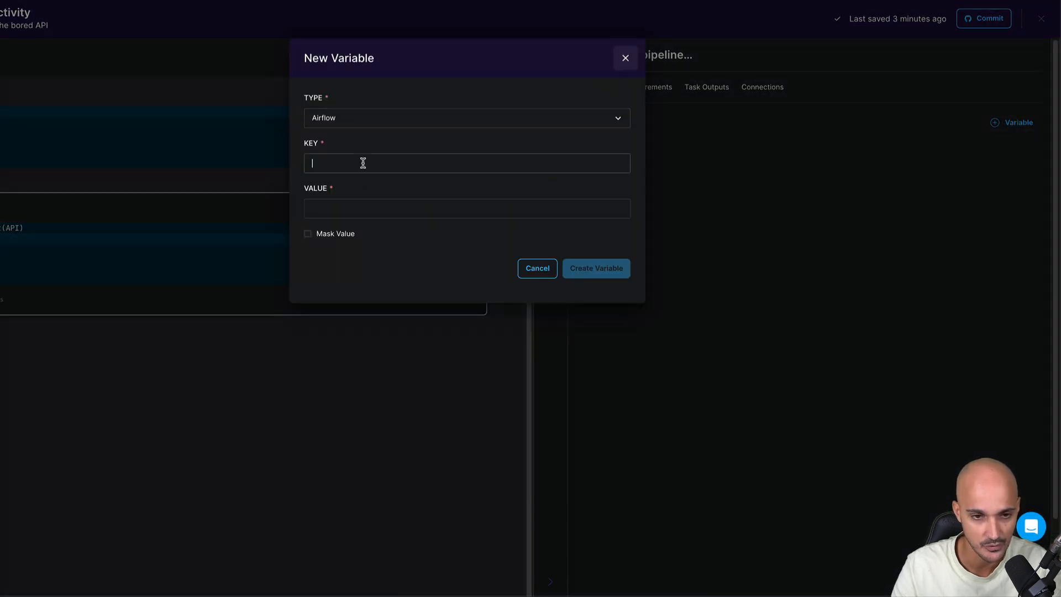
pyautogui.write('API')
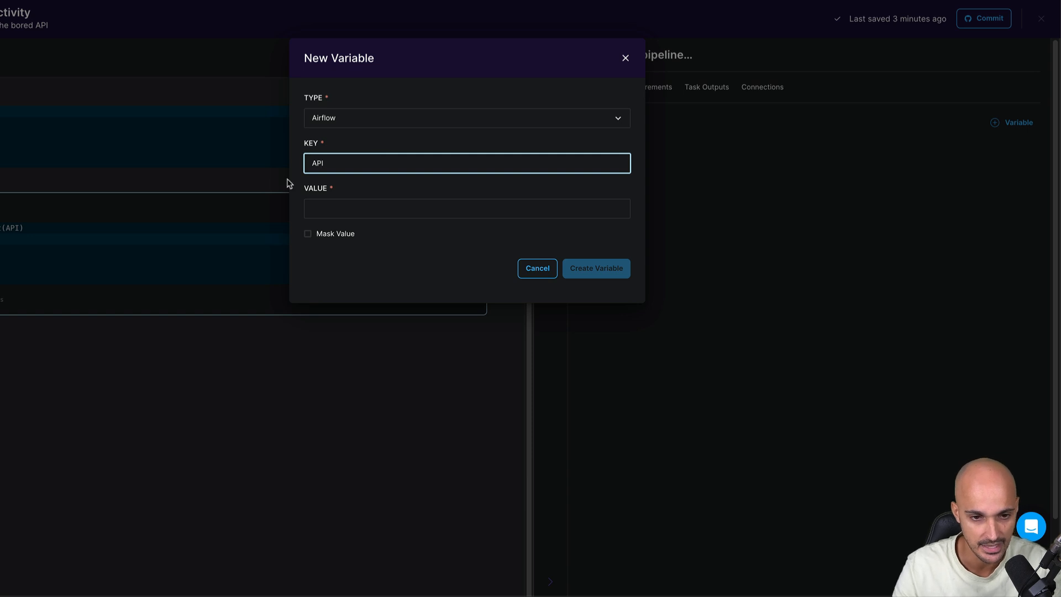
pyautogui.write('http://www.boredapi.com/api/activity/')
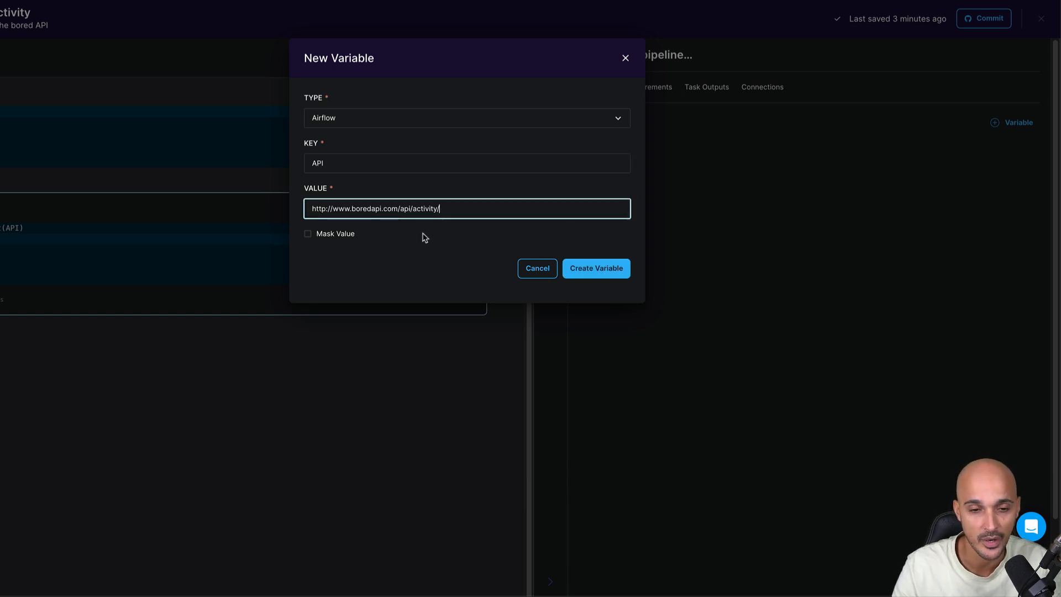
pyautogui.click(594, 268)
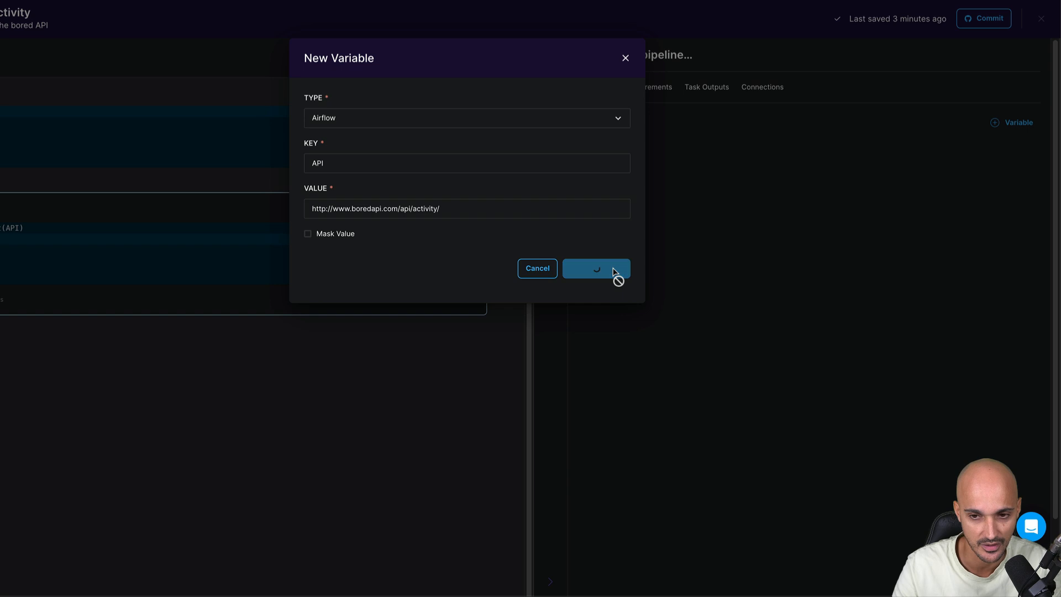
pyautogui.click(594, 268)
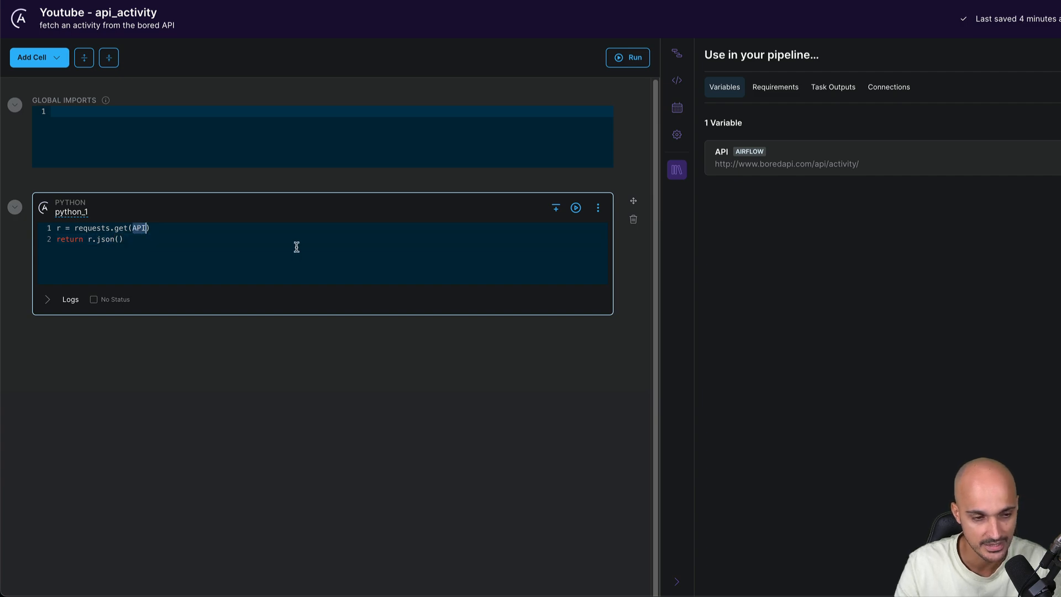
# Step: Use Variable.get('API'), add import requests, and rename the cell fetch_activity
pyautogui.write("Variable.get('")
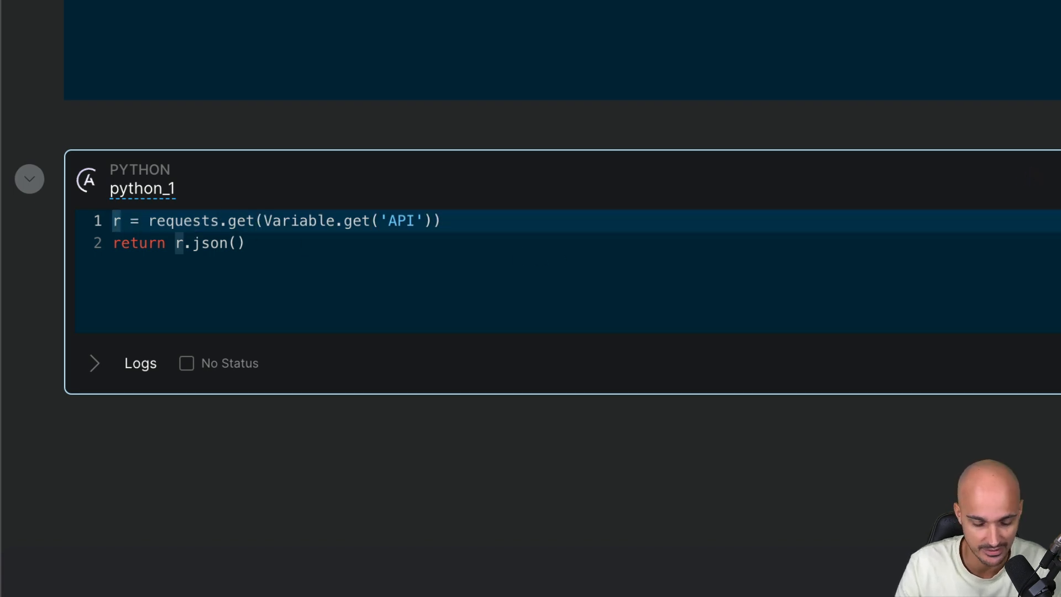
pyautogui.write('import')
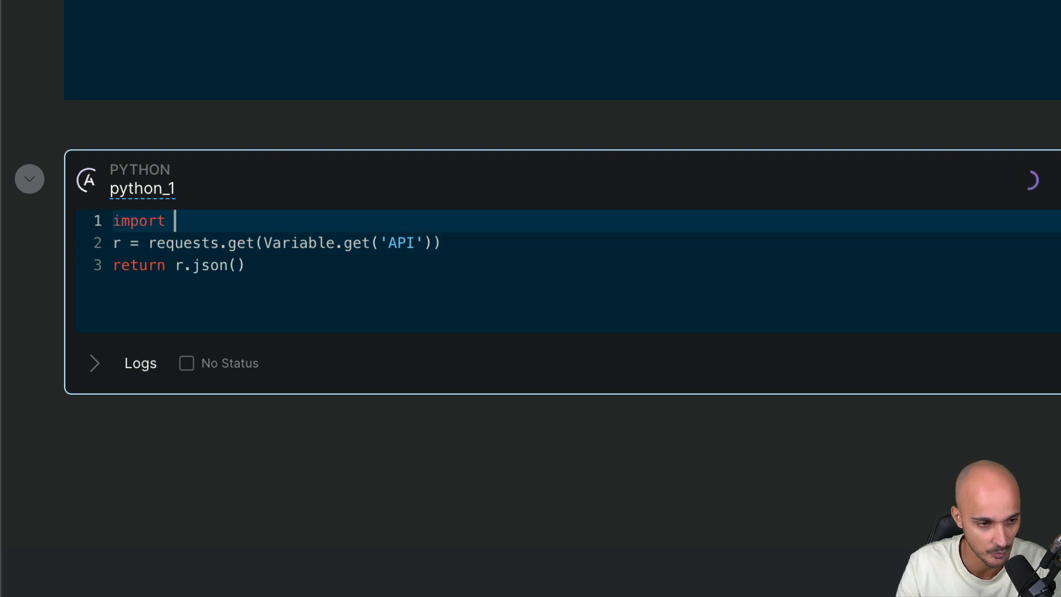
pyautogui.write('requests')
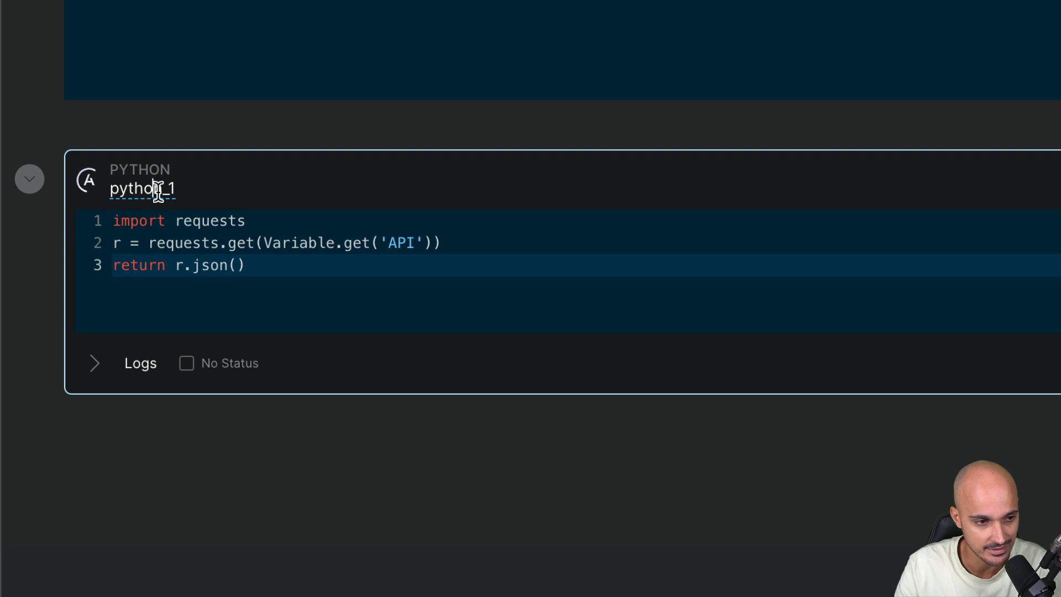
pyautogui.write('fetch_')
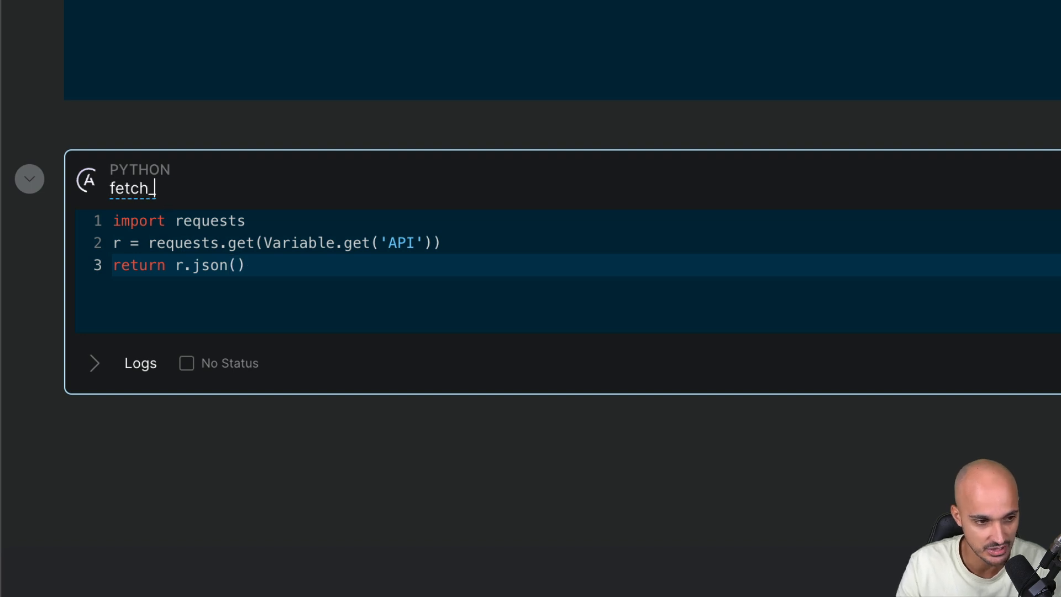
pyautogui.write('actvity')
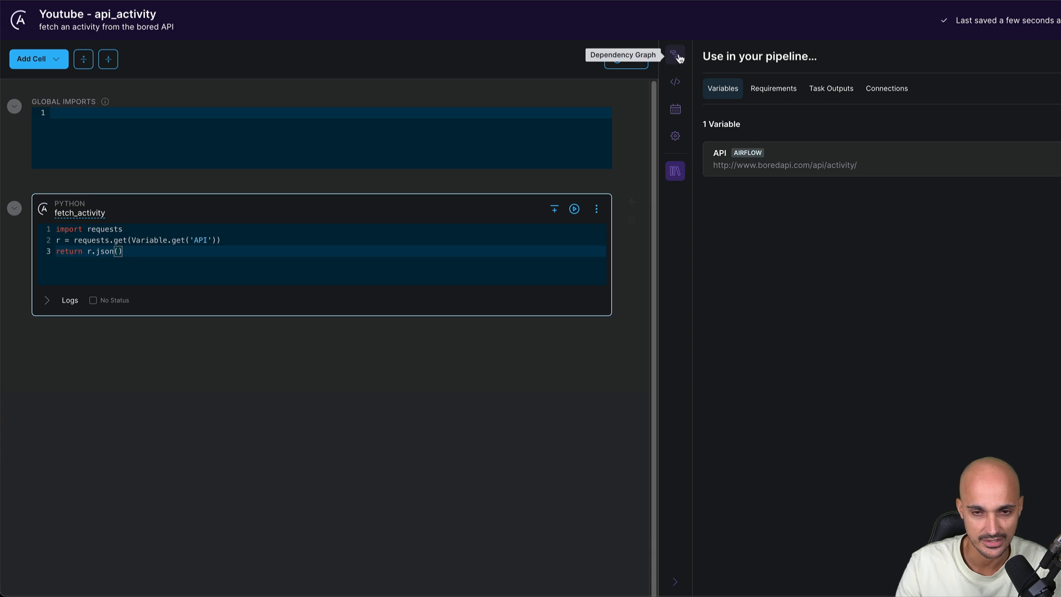
# Step: Show the dependency graph, run fetch_activity, and highlight its 'Go to a local thrift shop' result
pyautogui.click(674, 54)
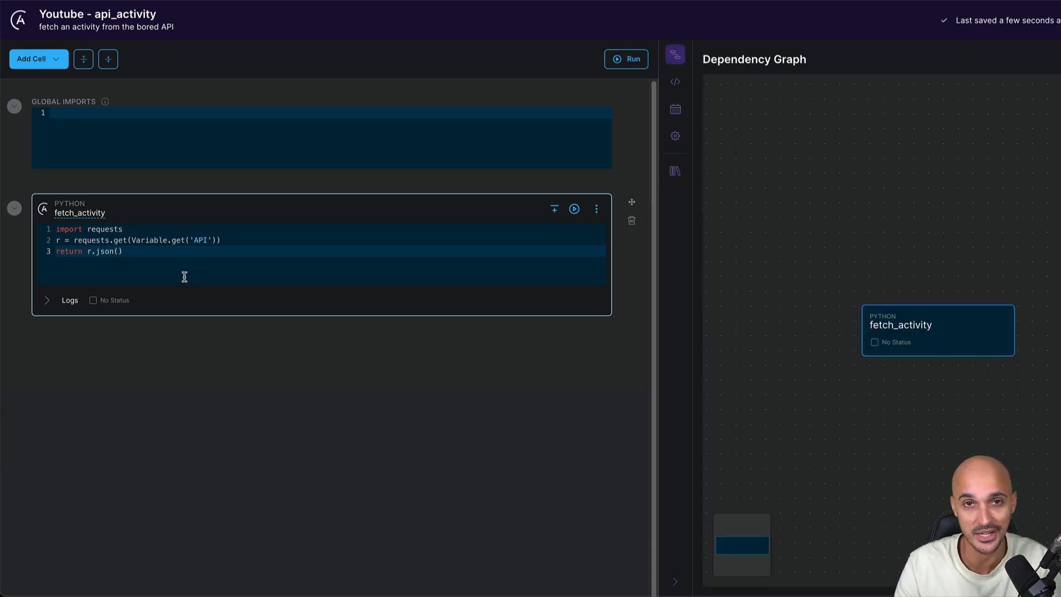
pyautogui.moveTo(573, 208)
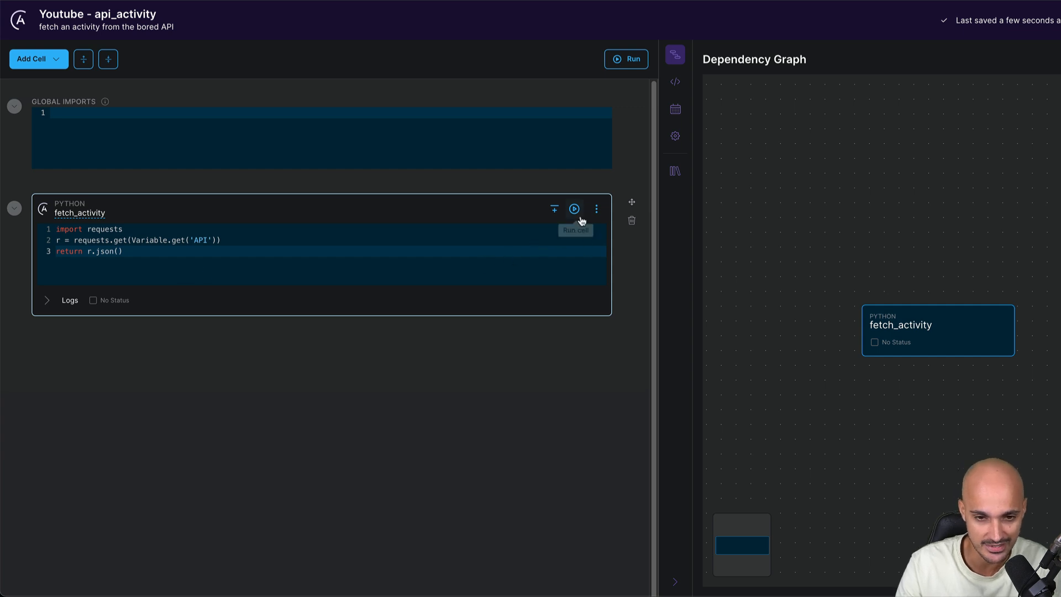
pyautogui.click(573, 208)
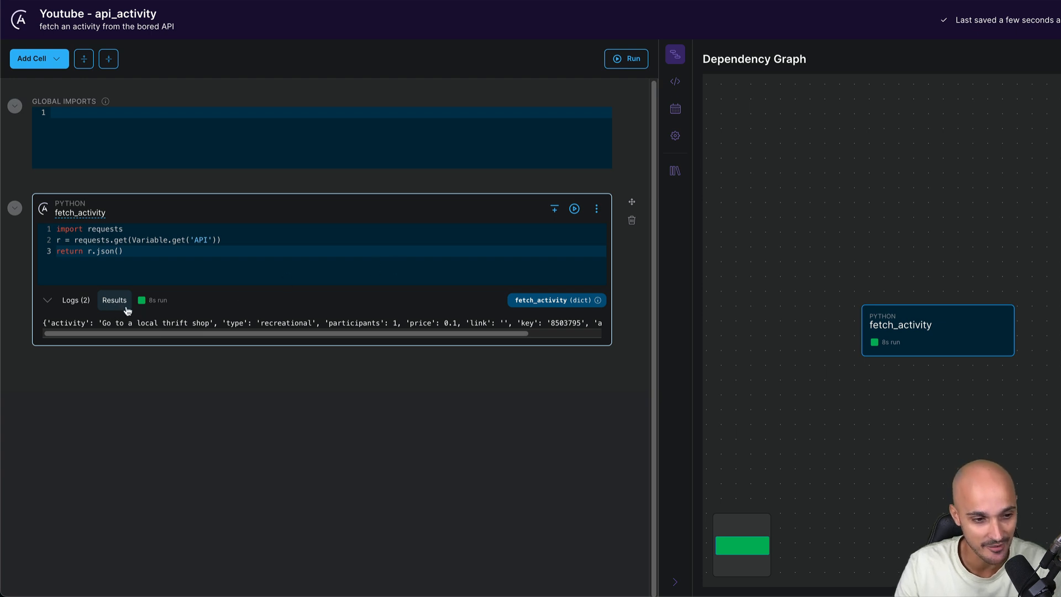
pyautogui.moveTo(42, 323); pyautogui.dragTo(325, 323)
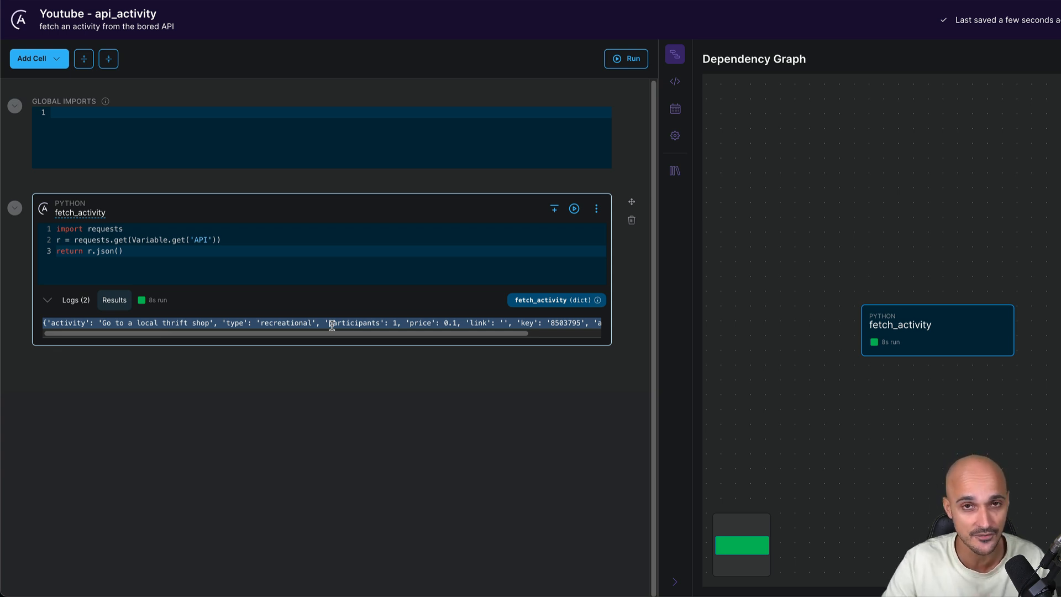
pyautogui.moveTo(250, 404)
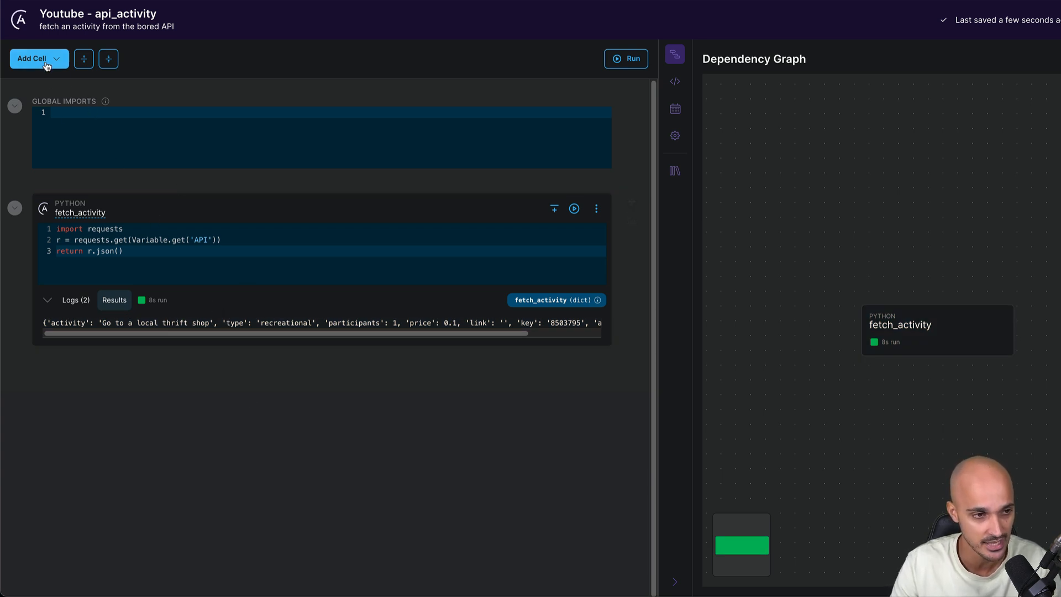
# Step: Add a Python cell named print_activity containing print(fetch_activity['activity'])
pyautogui.click(32, 58)
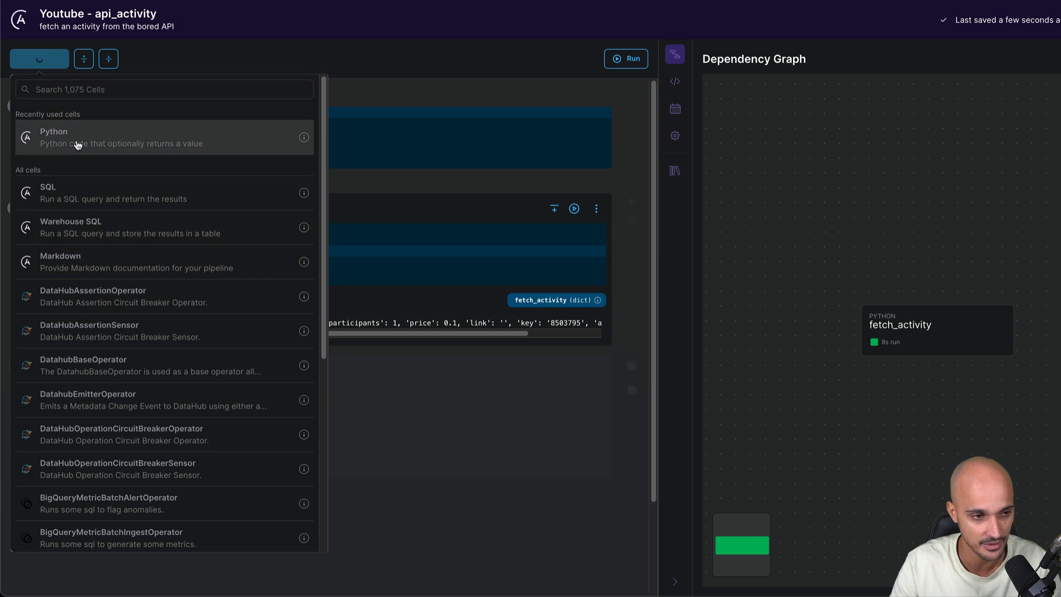
pyautogui.click(53, 138)
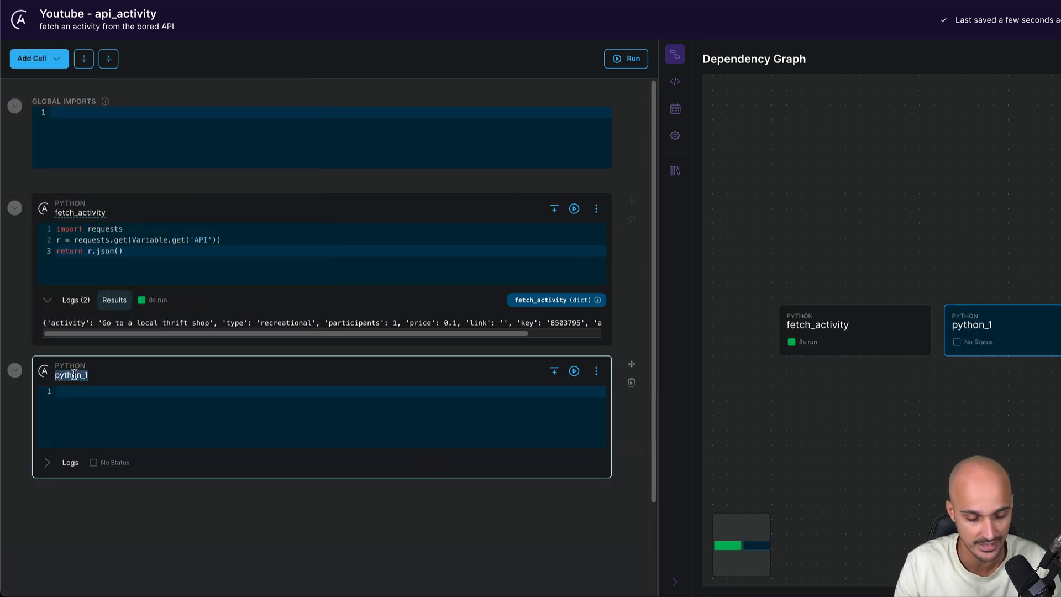
pyautogui.write('print_activity')
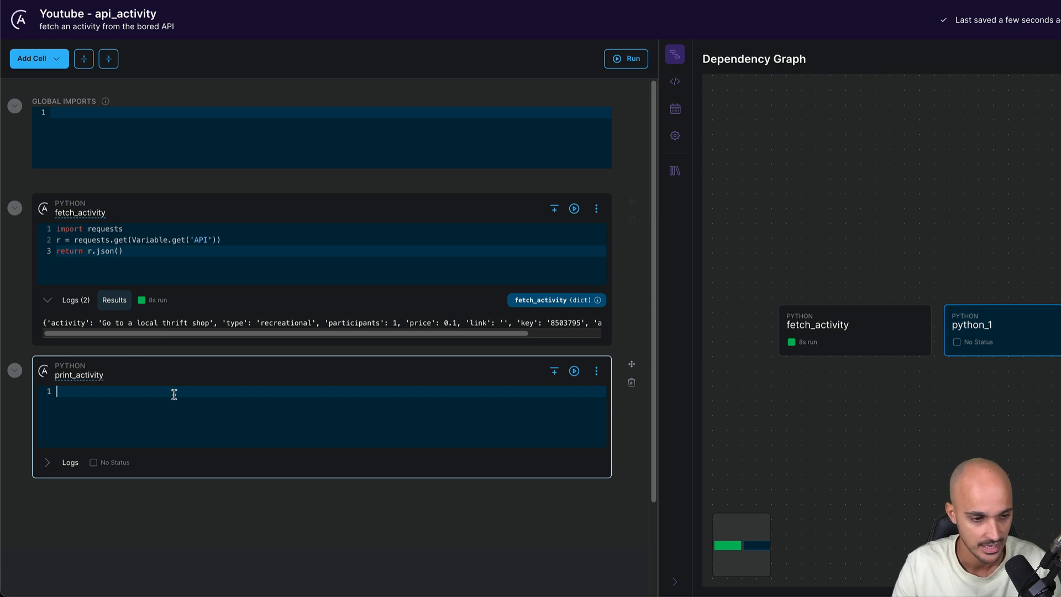
pyautogui.write('print()')
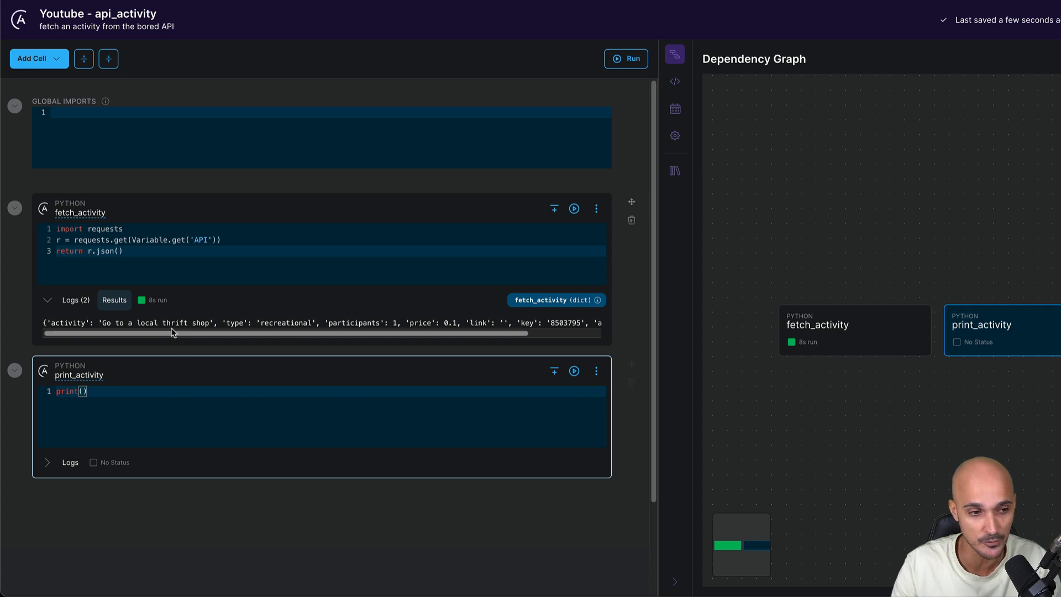
pyautogui.moveTo(133, 374)
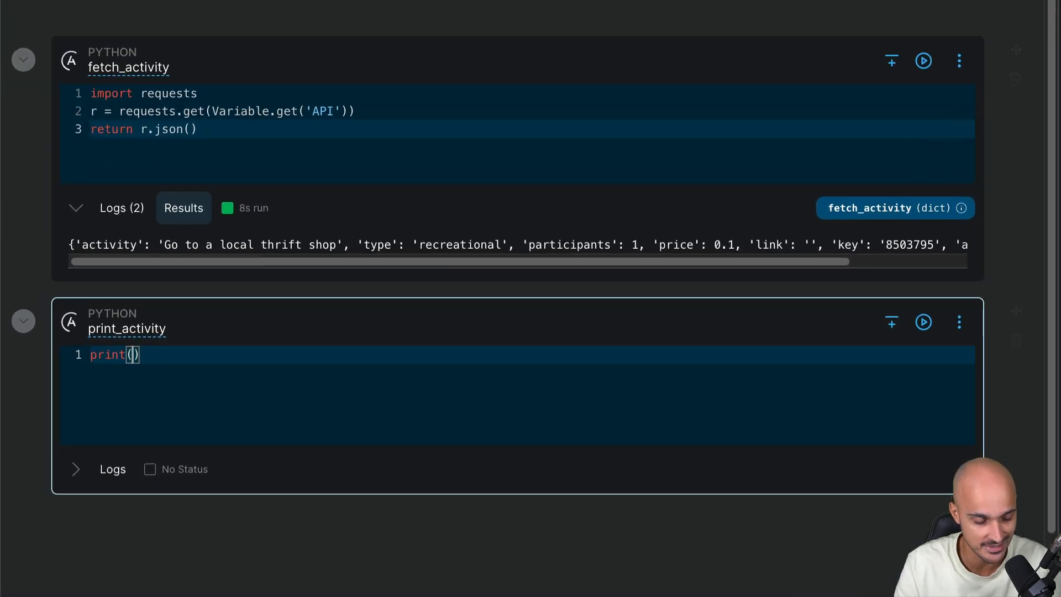
pyautogui.write("fetch_activity['")
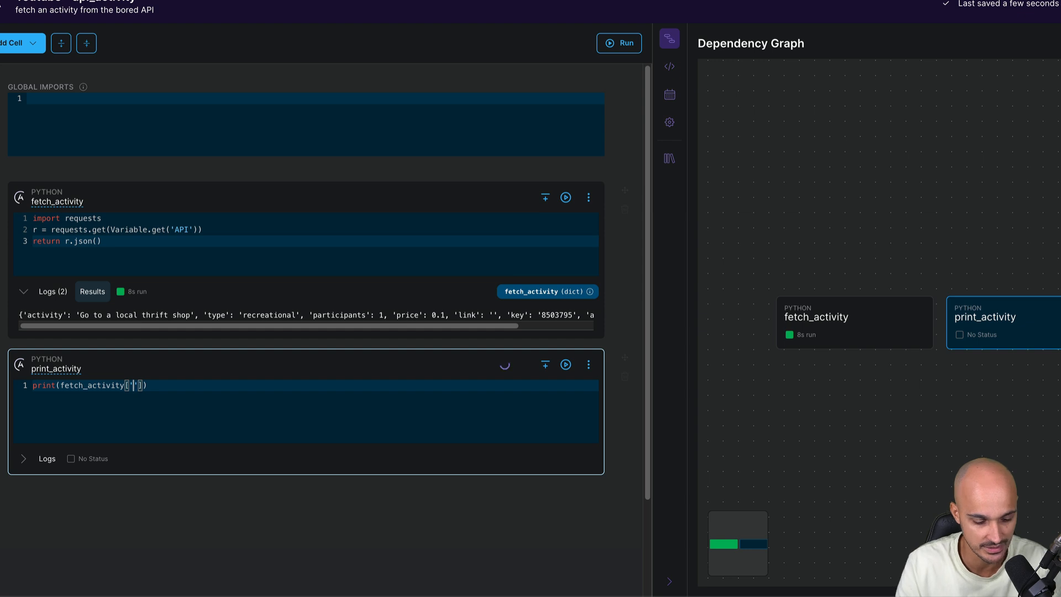
pyautogui.write('activity')
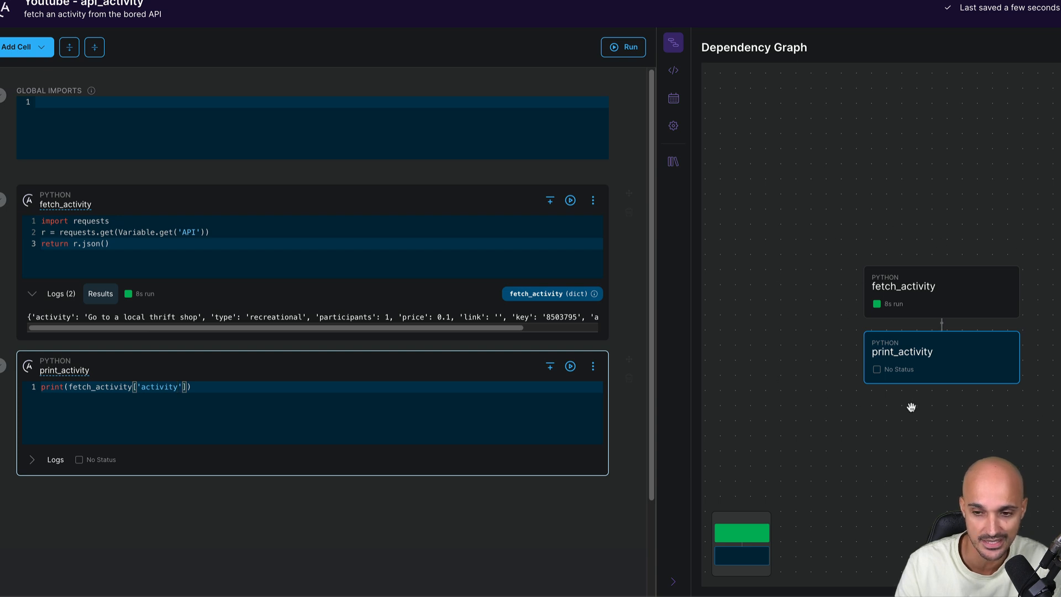
pyautogui.moveTo(1060, 421)
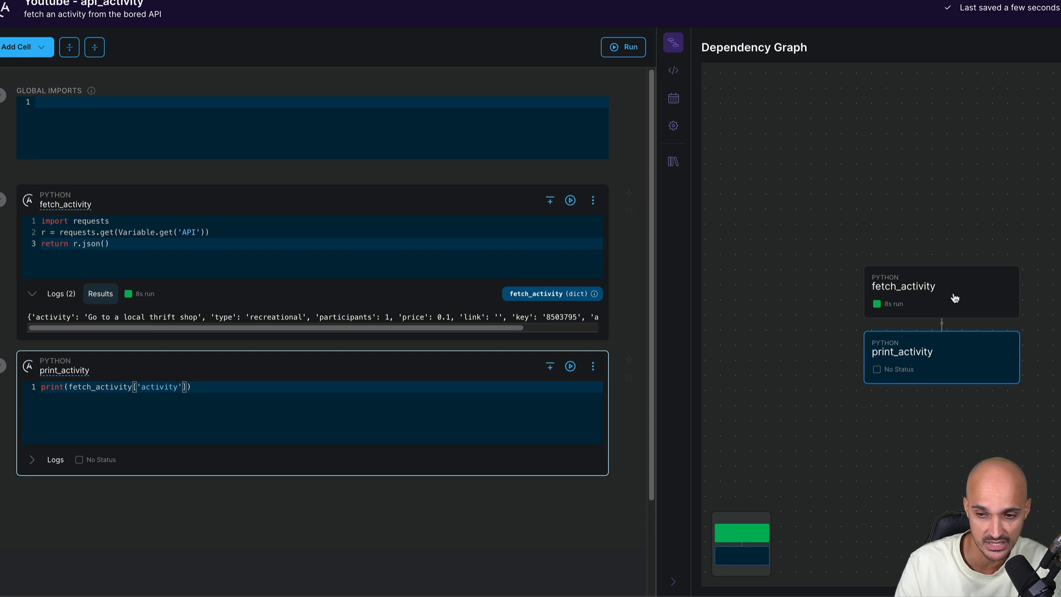
pyautogui.moveTo(931, 372)
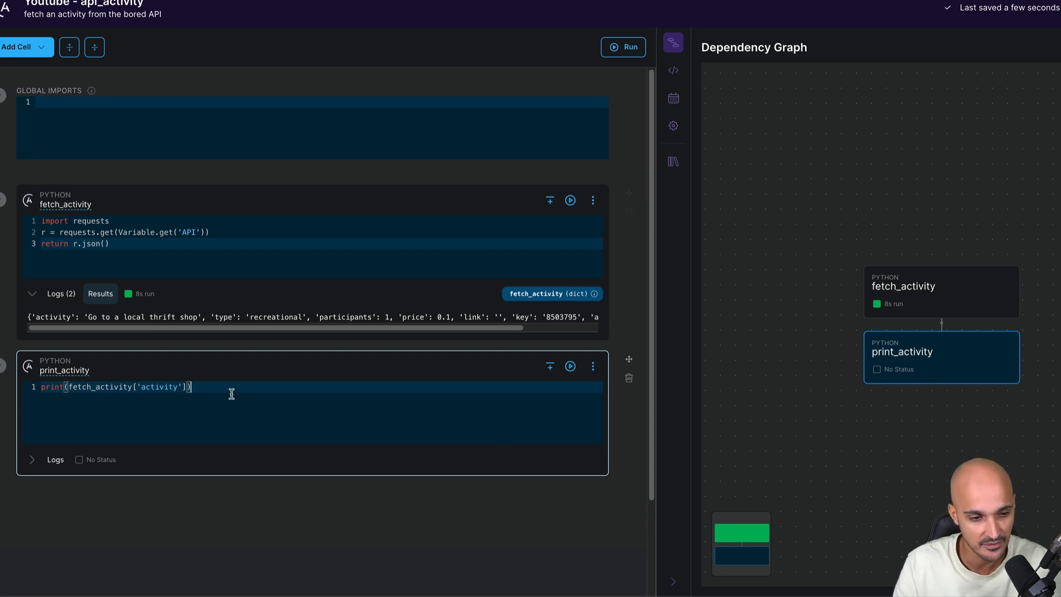
# Step: Run print_activity, then show the generated api_activity DAG code and select all of it
pyautogui.click(569, 365)
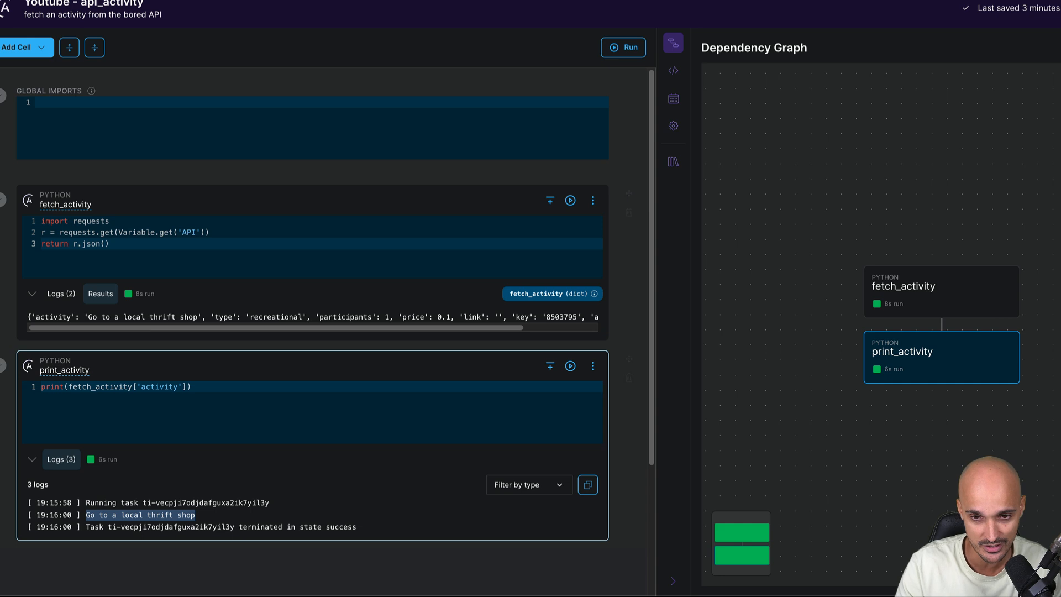
pyautogui.click(672, 69)
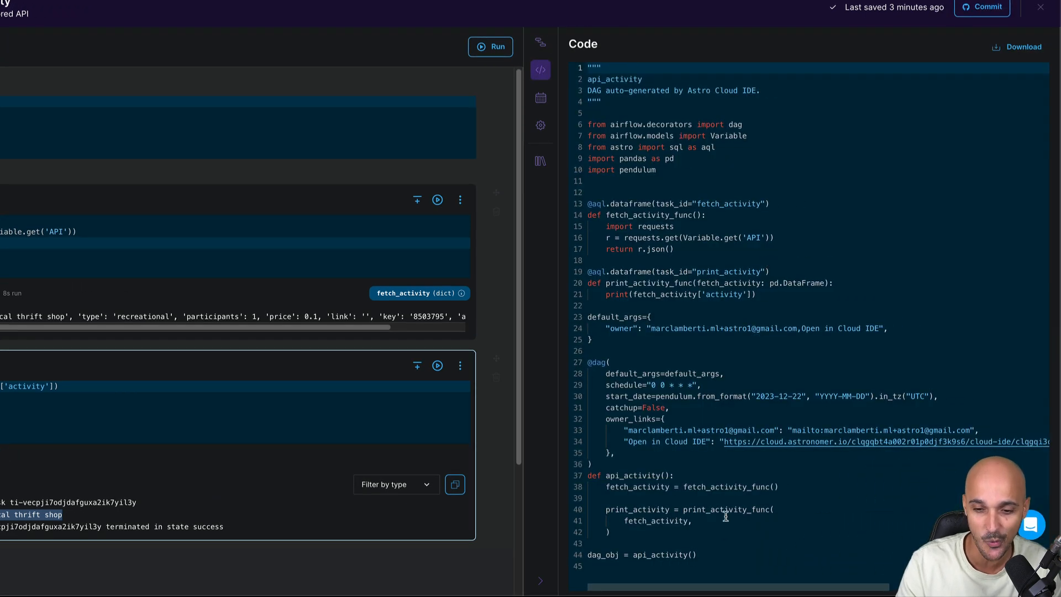
pyautogui.press('ctrl+a')
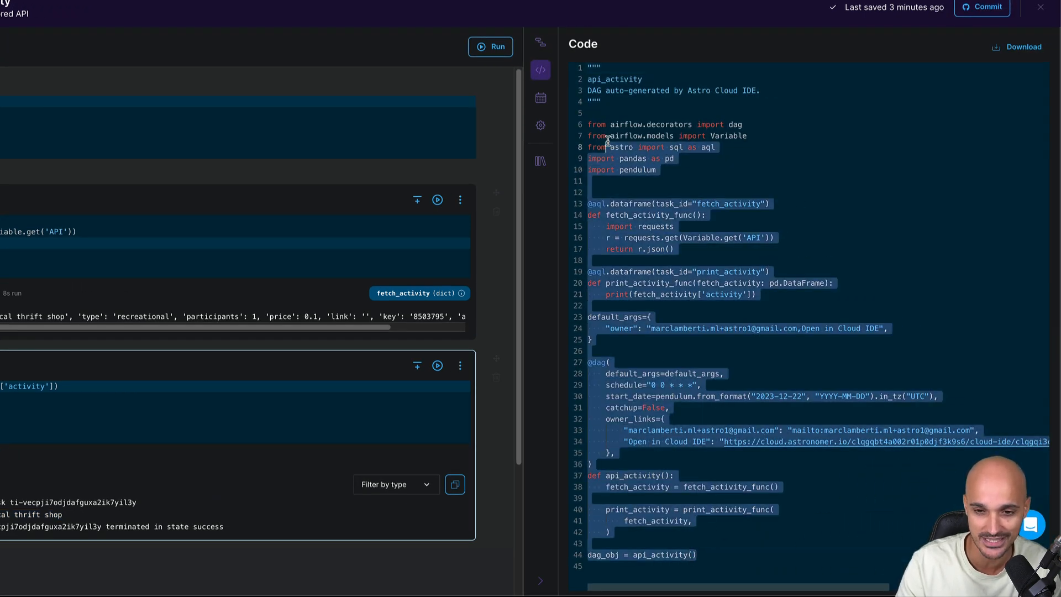